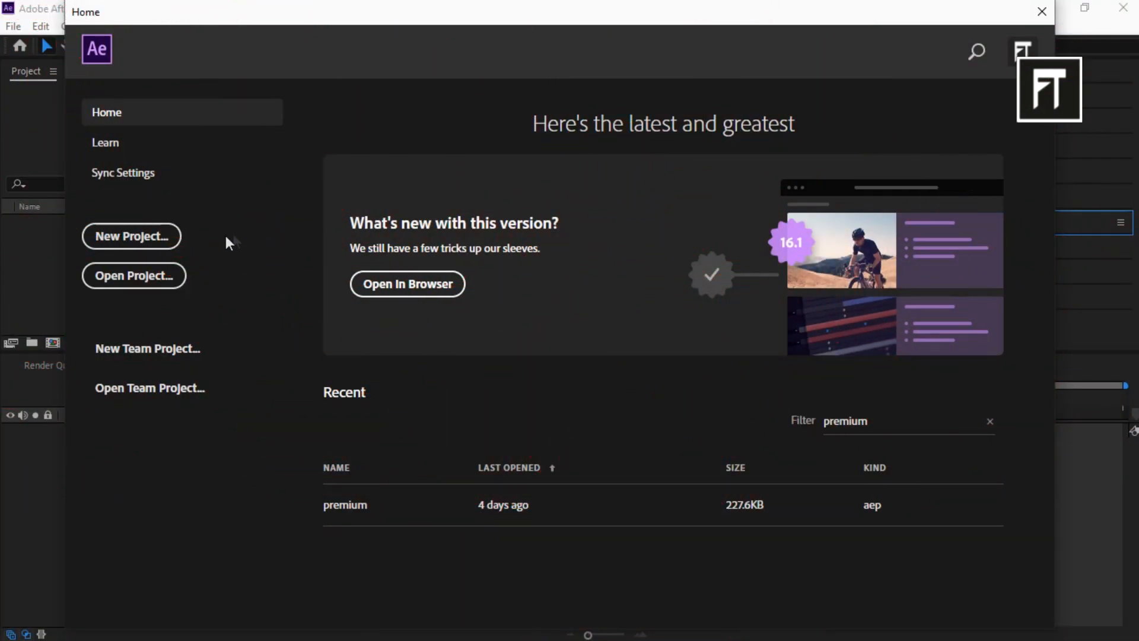
Start a new project with an HDTV 1080 25, six-second composition.
click(131, 236)
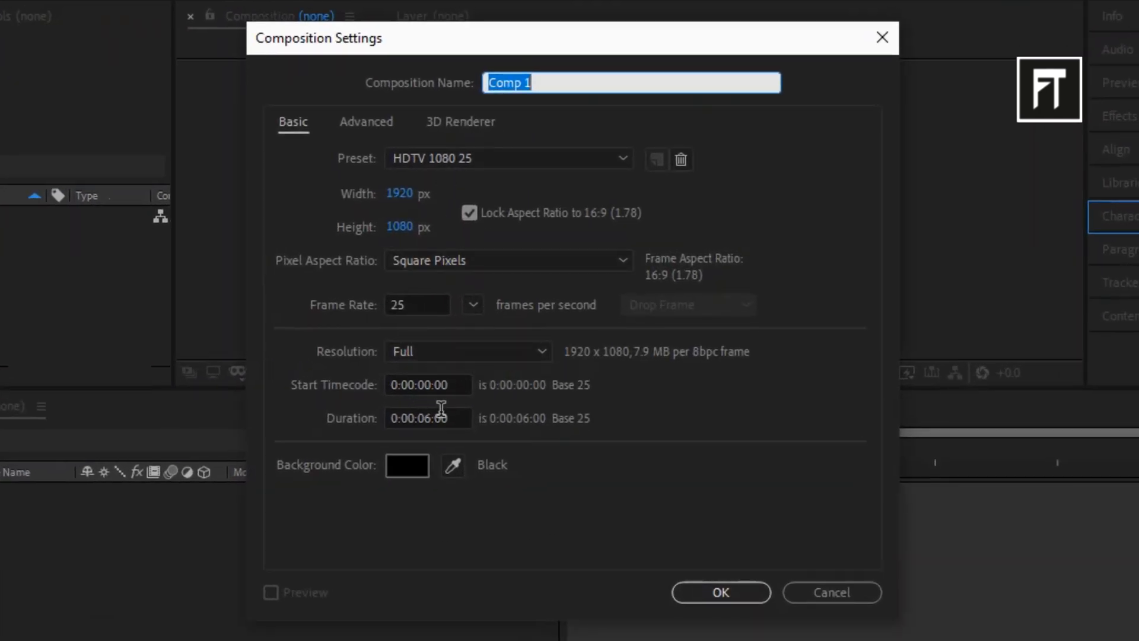
click(721, 592)
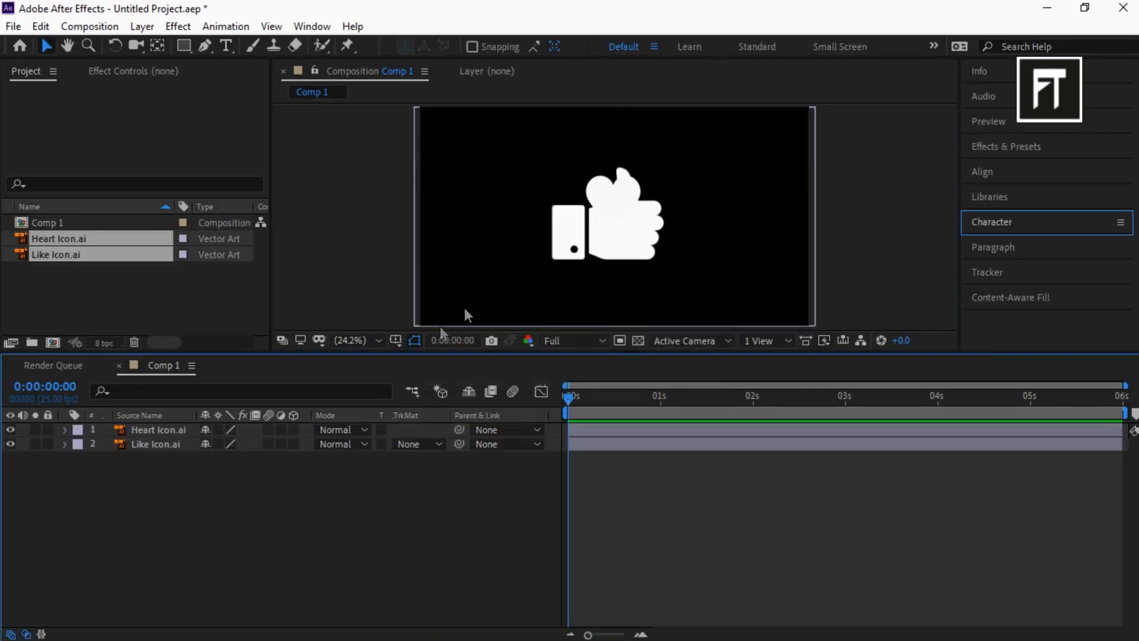
Convert the Like Icon vector layer into an editable shape layer.
click(156, 430)
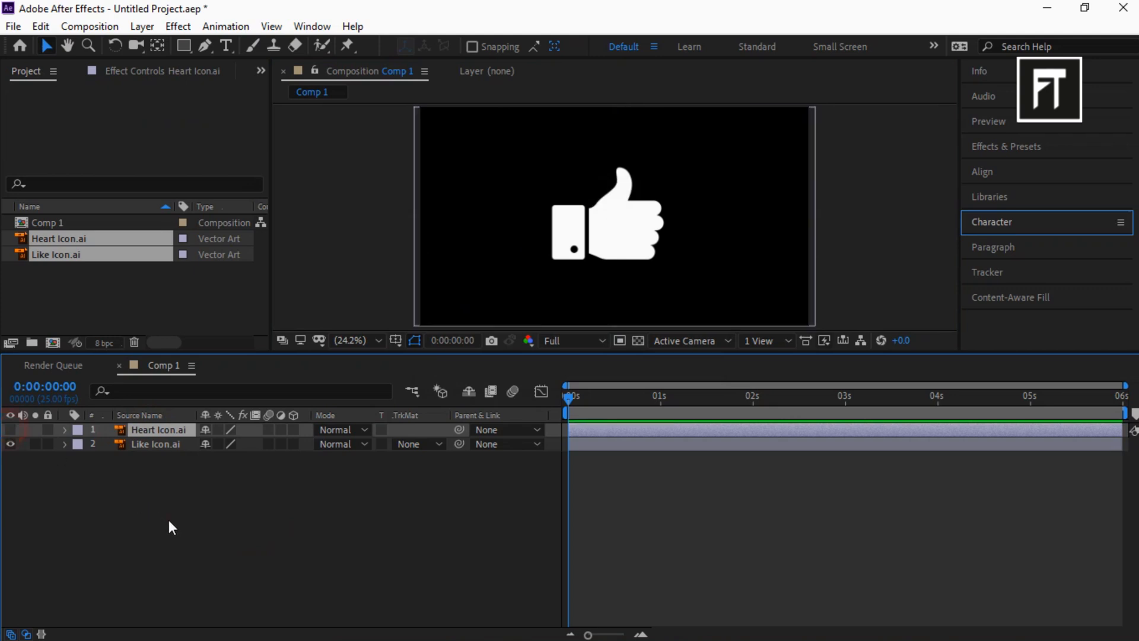
click(154, 444)
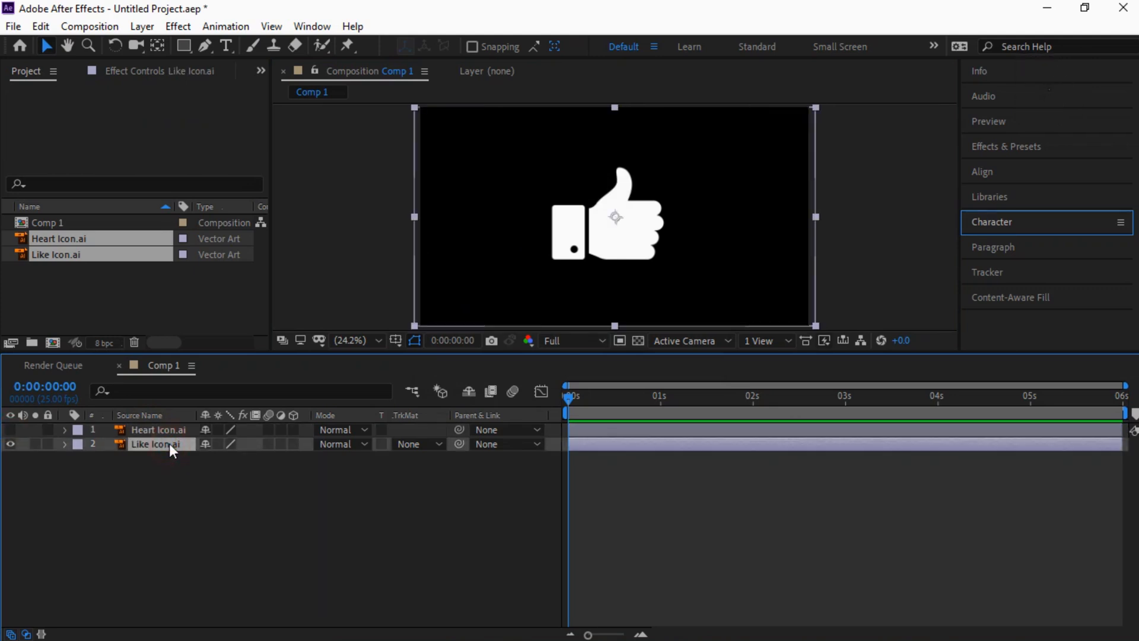
right_click(154, 444)
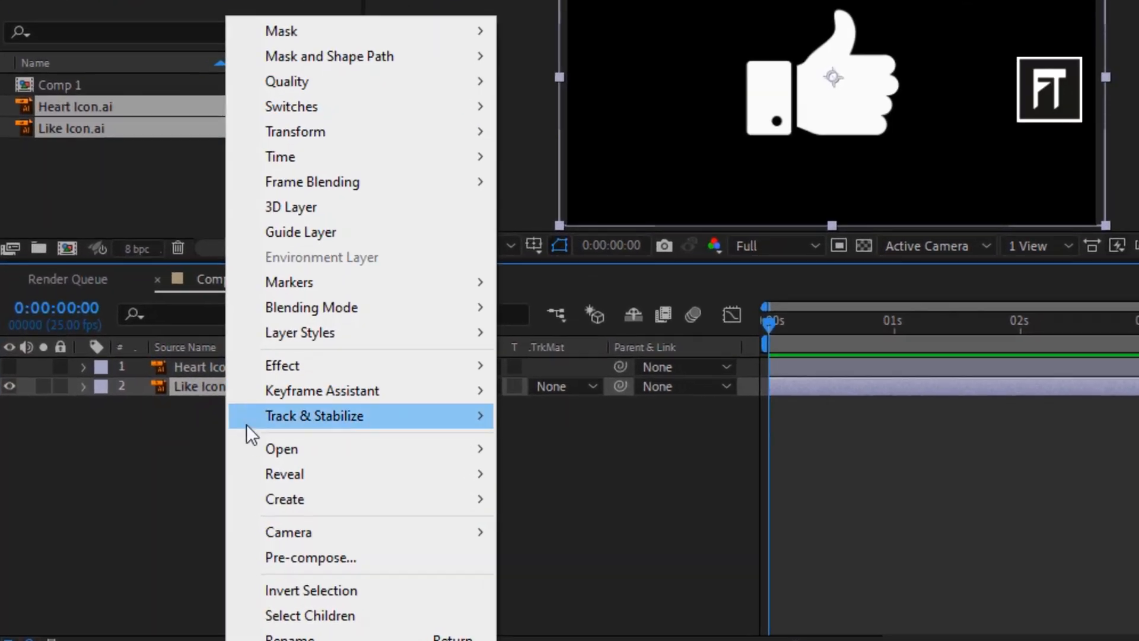
mouse_move(283, 500)
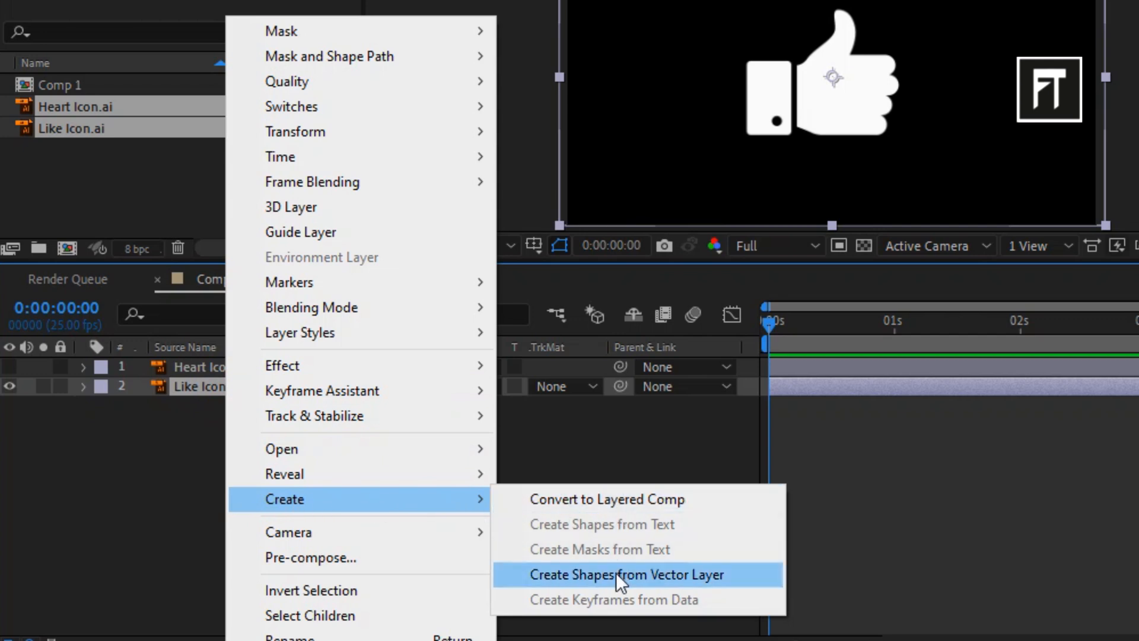
click(625, 574)
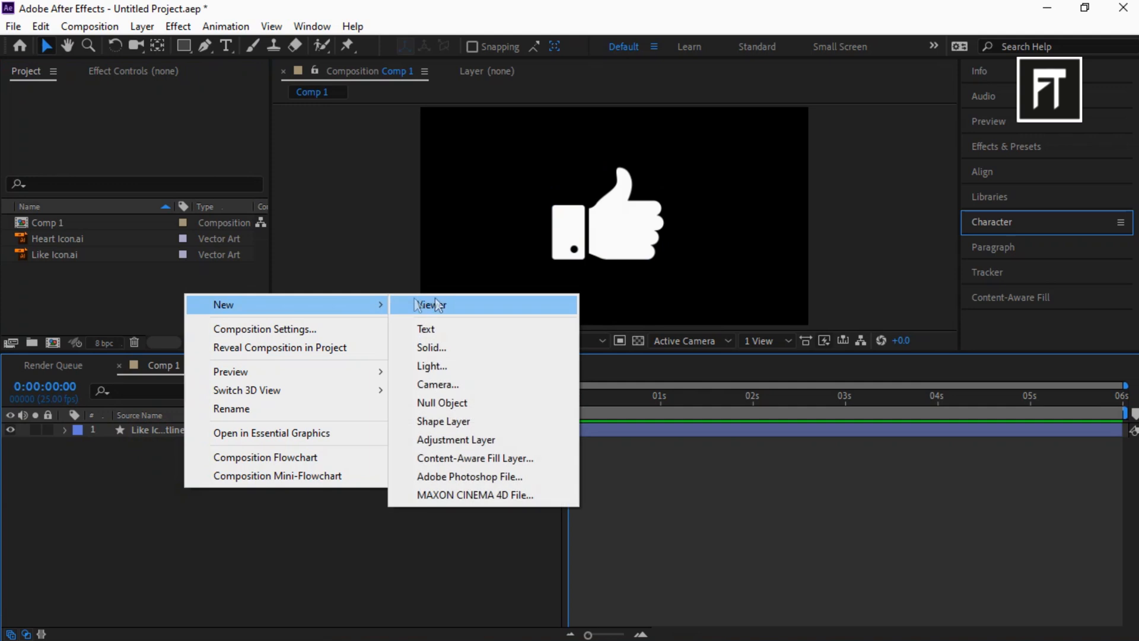
mouse_move(443, 422)
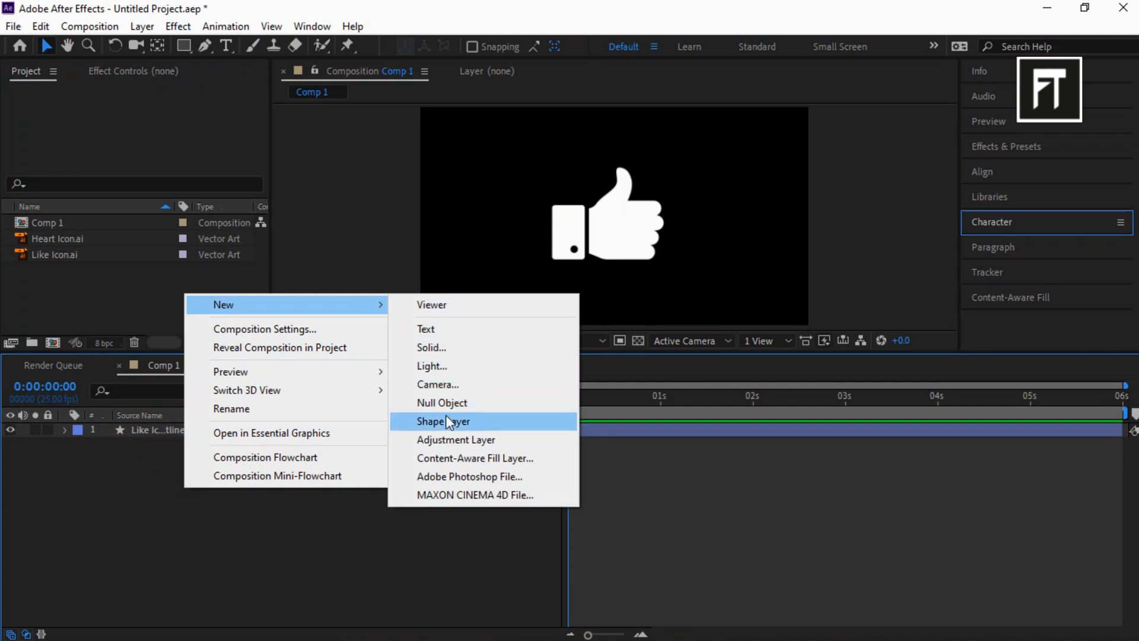
Add a shape layer with a light-blue filled rectangle as the card.
click(442, 421)
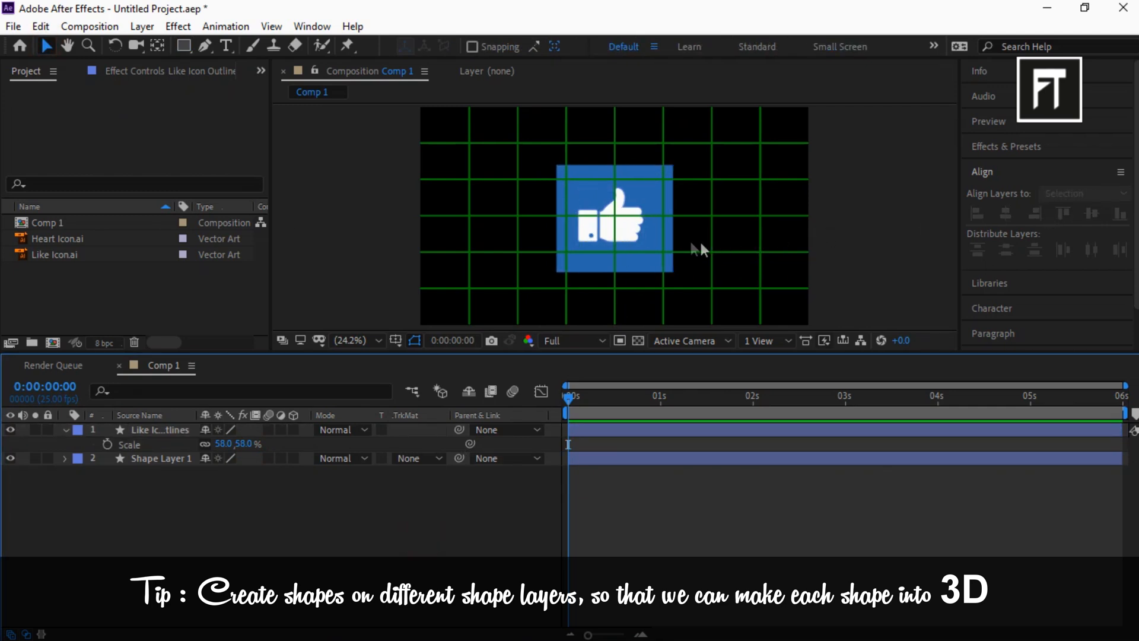
click(157, 430)
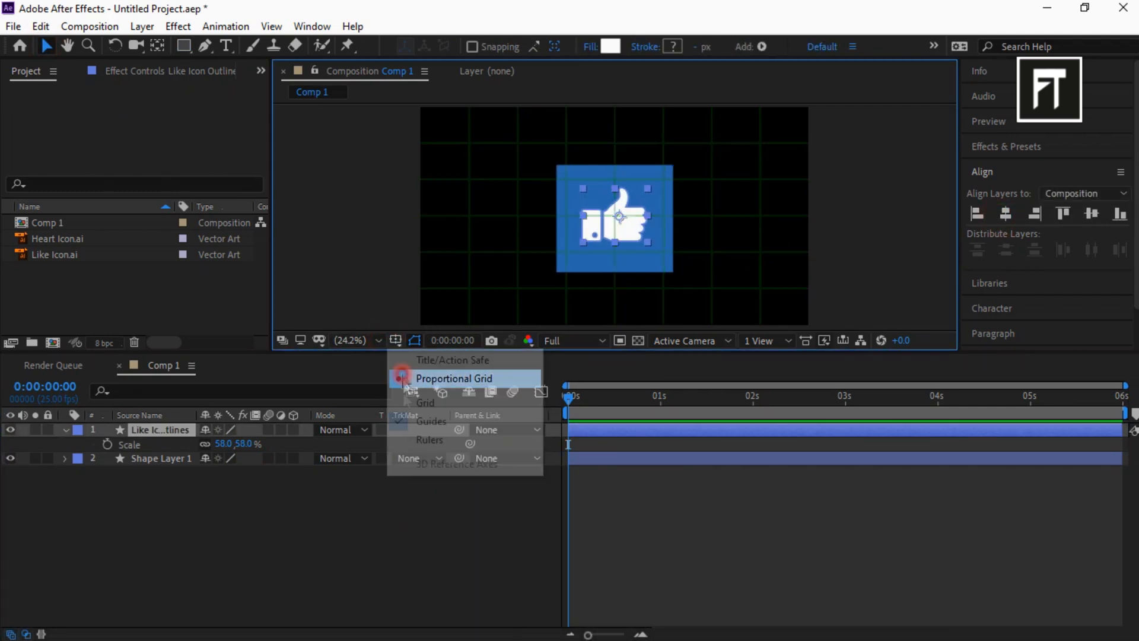
click(611, 47)
text(29A9)
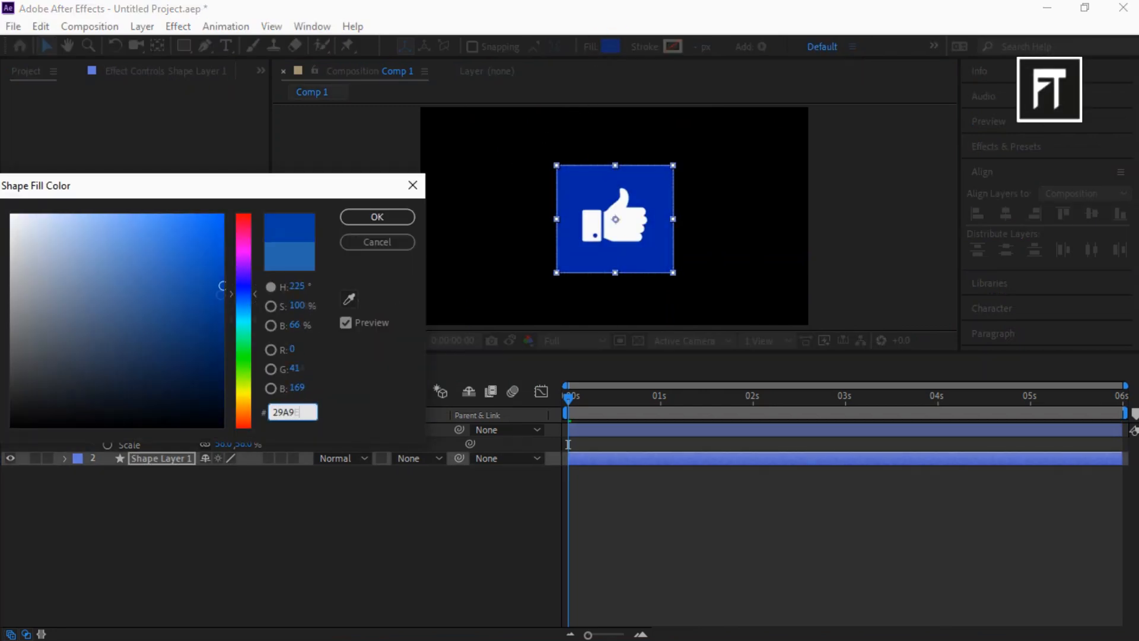
click(377, 216)
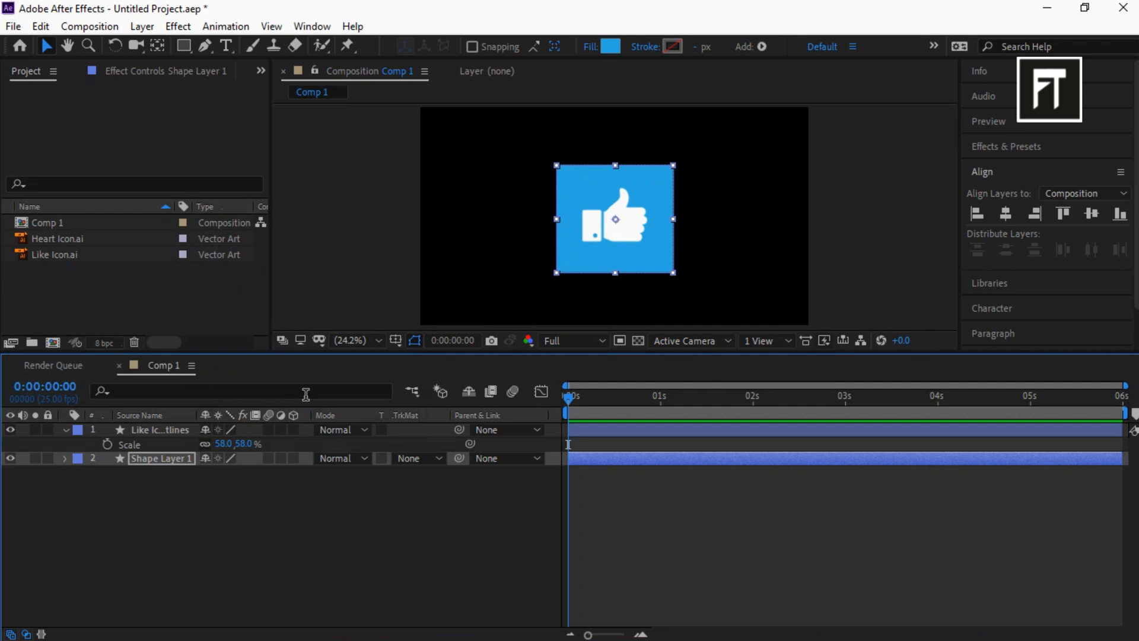
click(150, 509)
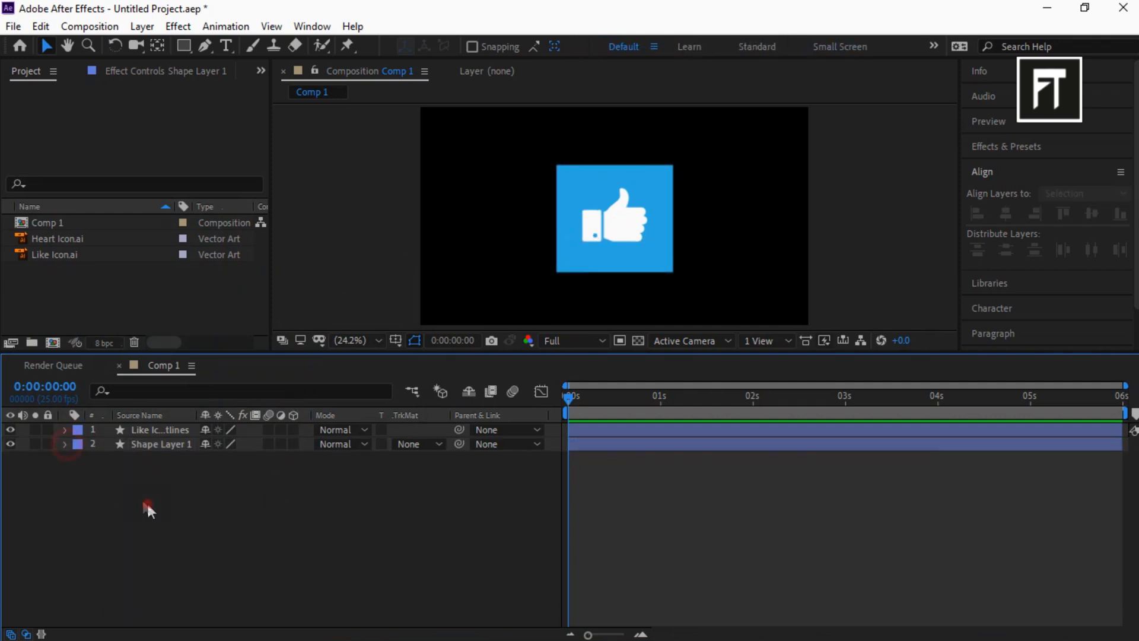
Scale the icon to 58% and the card to 80%, both centred in the frame.
click(160, 444)
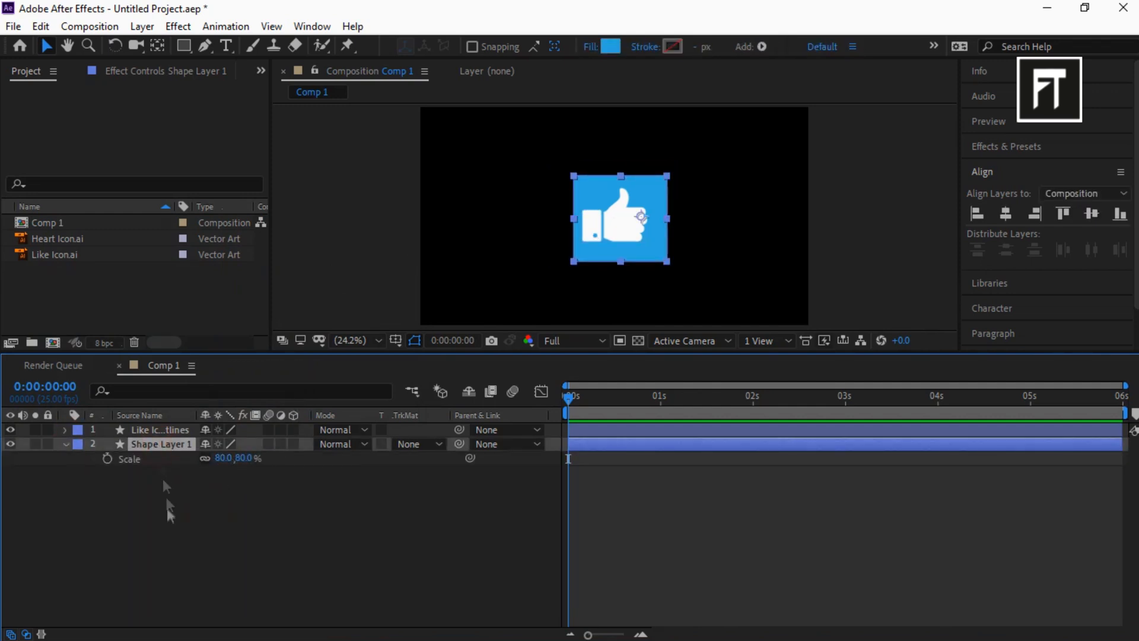
click(996, 212)
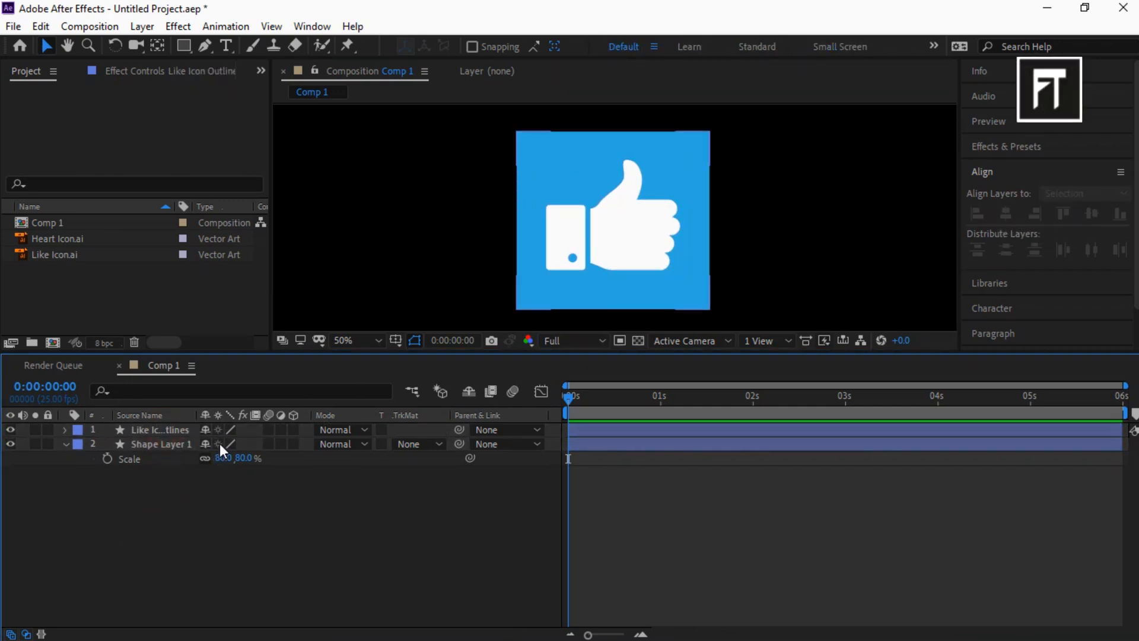
click(160, 444)
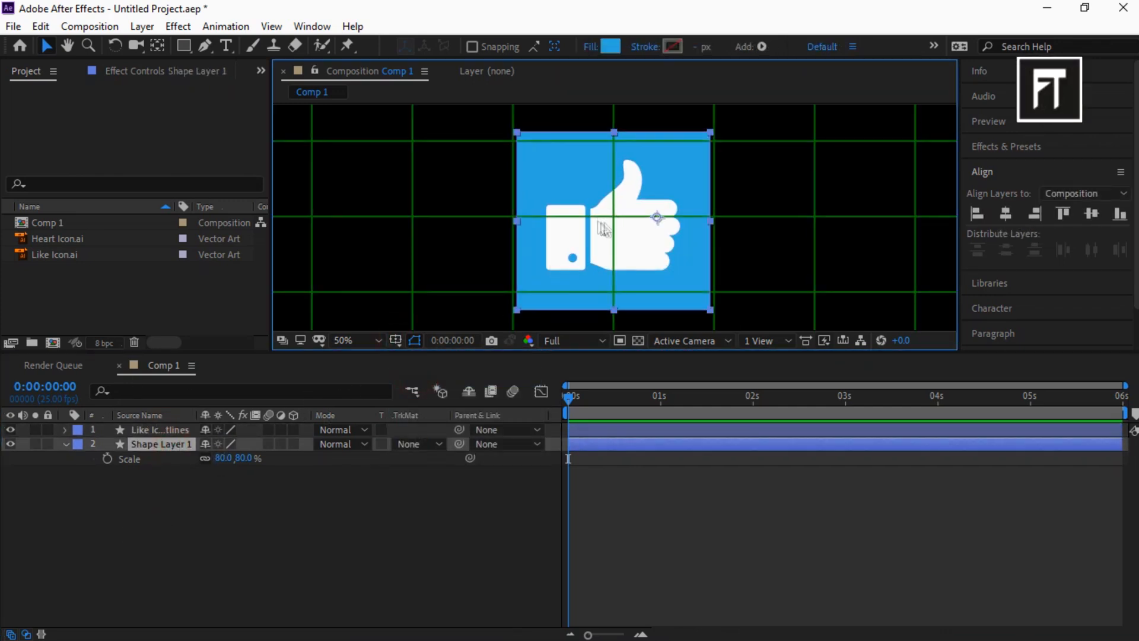
click(183, 47)
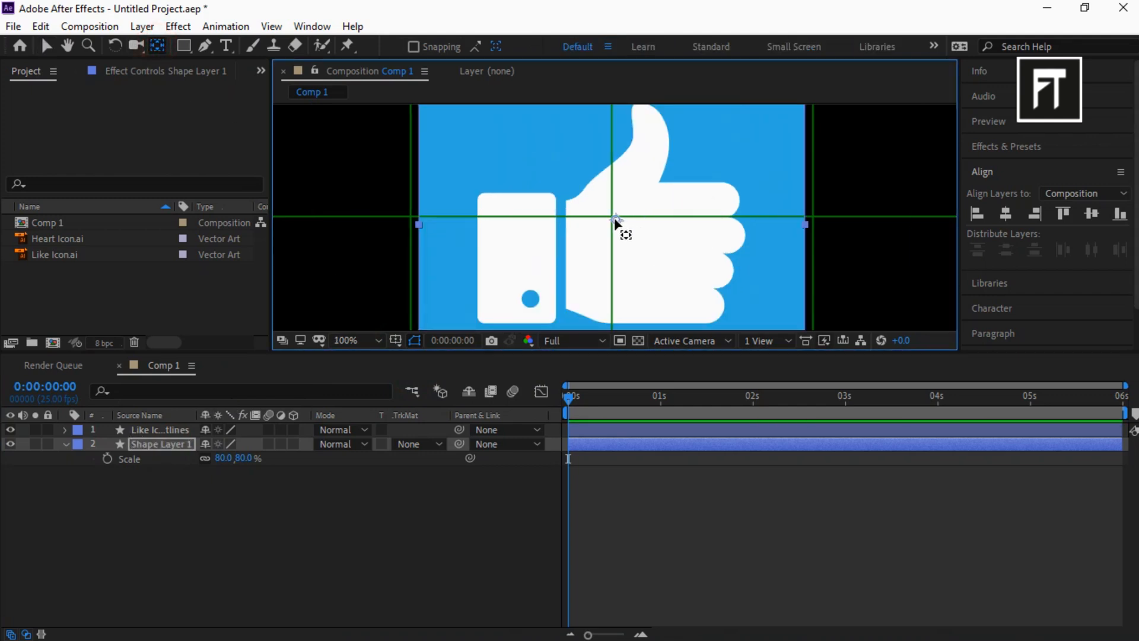
click(161, 429)
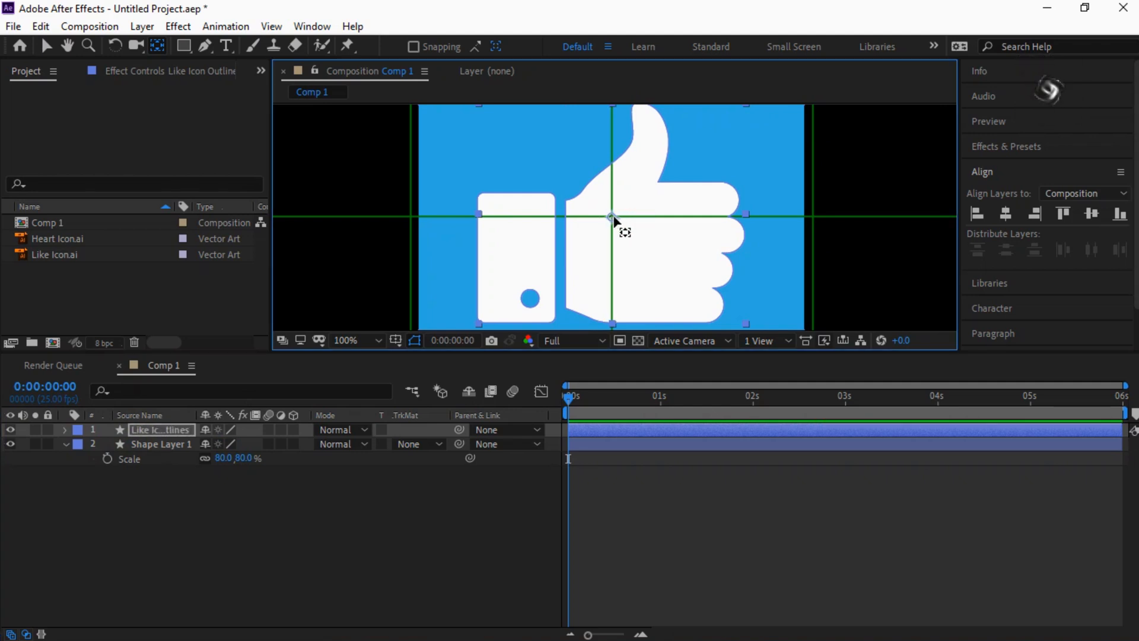
click(366, 341)
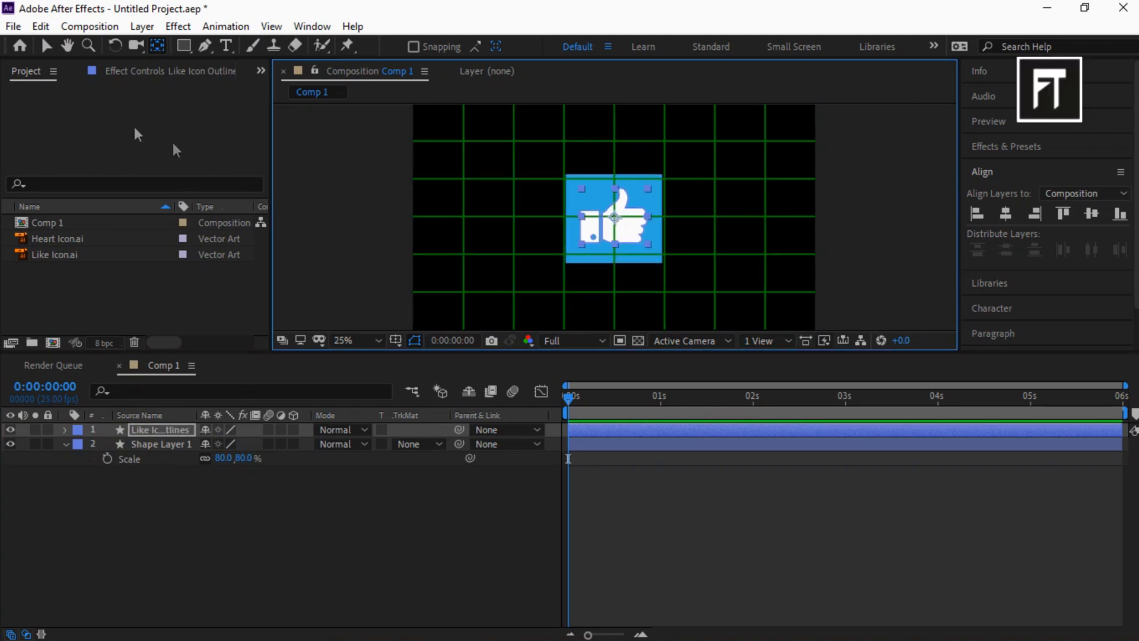
click(414, 340)
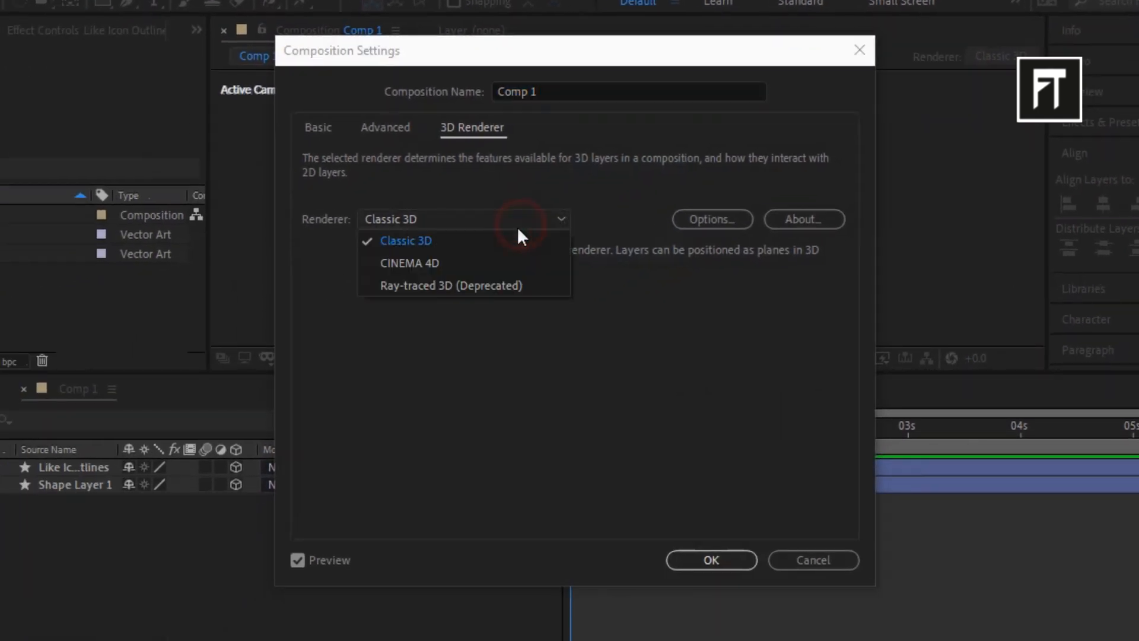
Switch to the CINEMA 4D renderer, make the card 3D with extrusion depth 80.
click(409, 264)
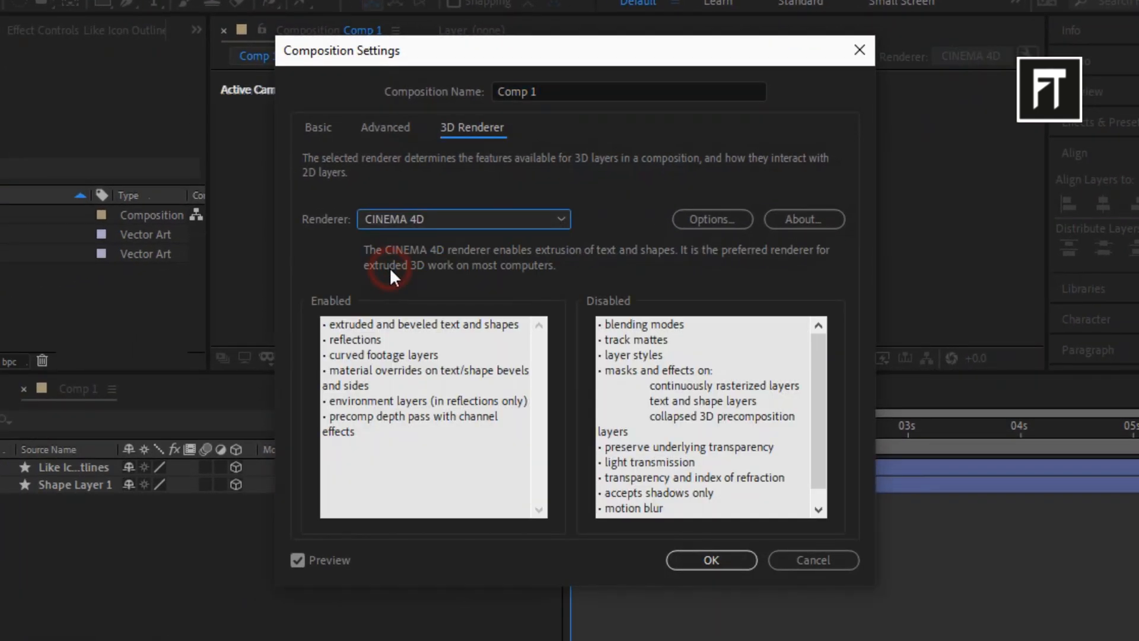
click(711, 560)
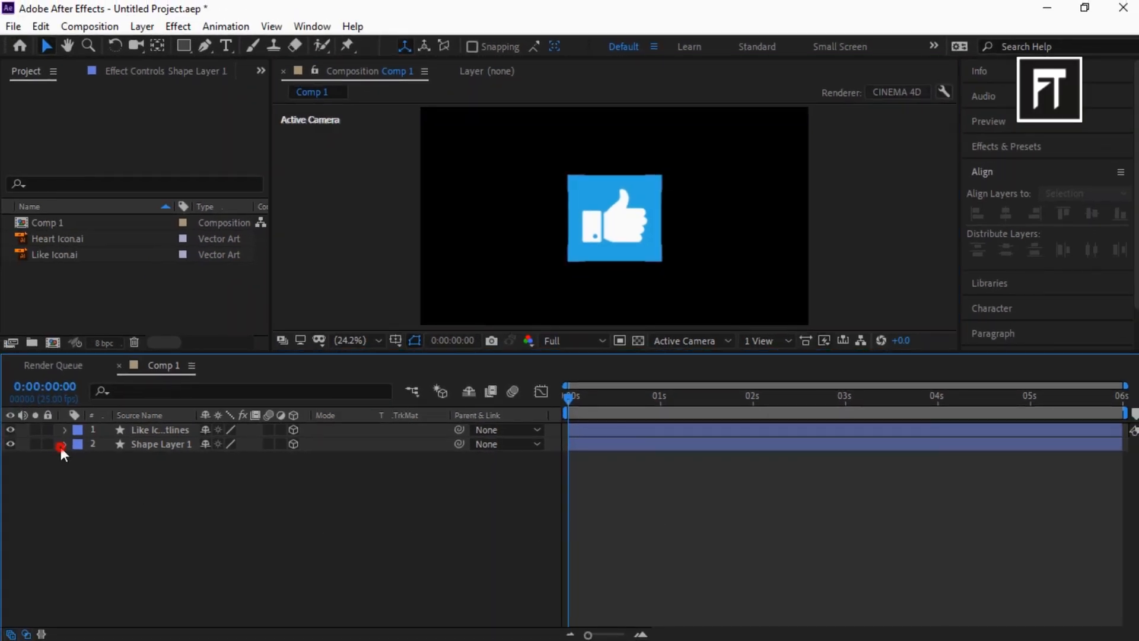
click(64, 444)
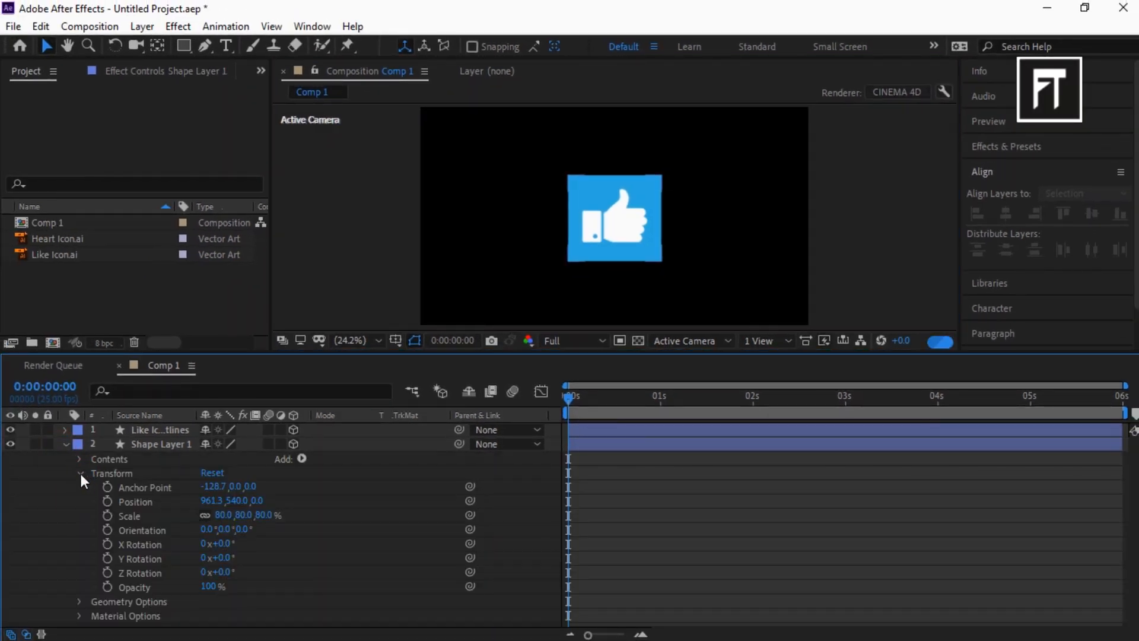
click(78, 487)
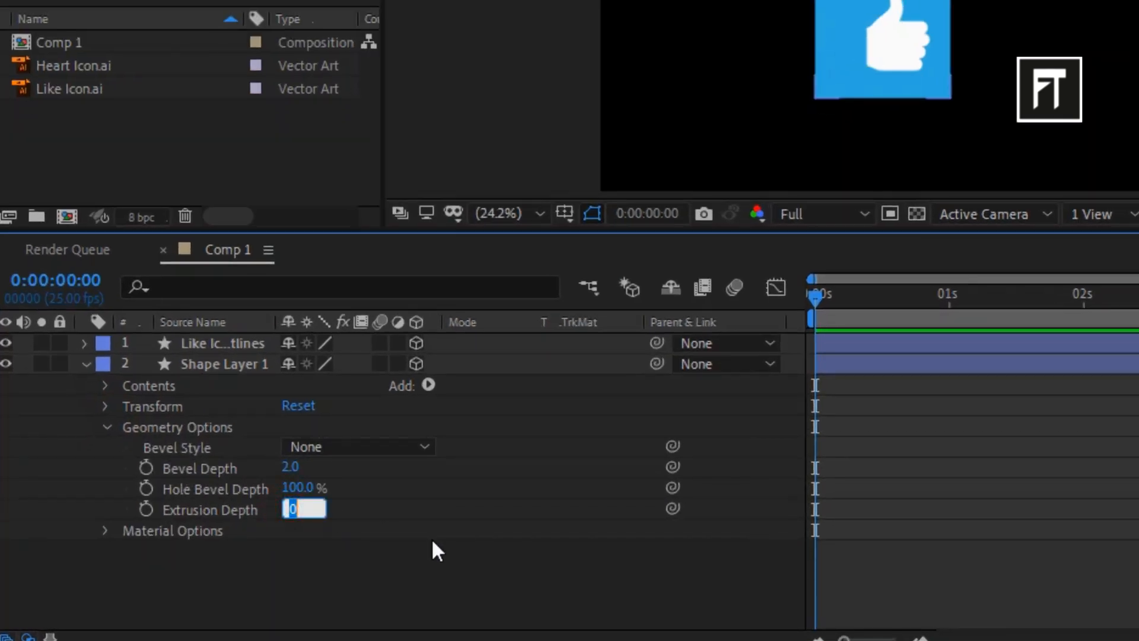
text(80)
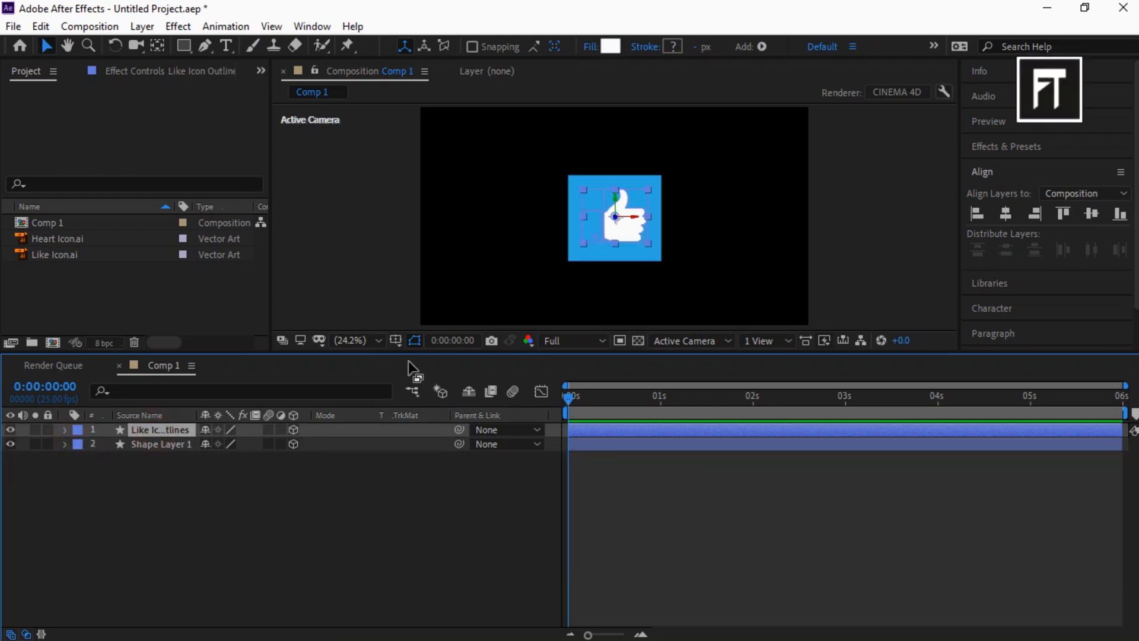
click(64, 429)
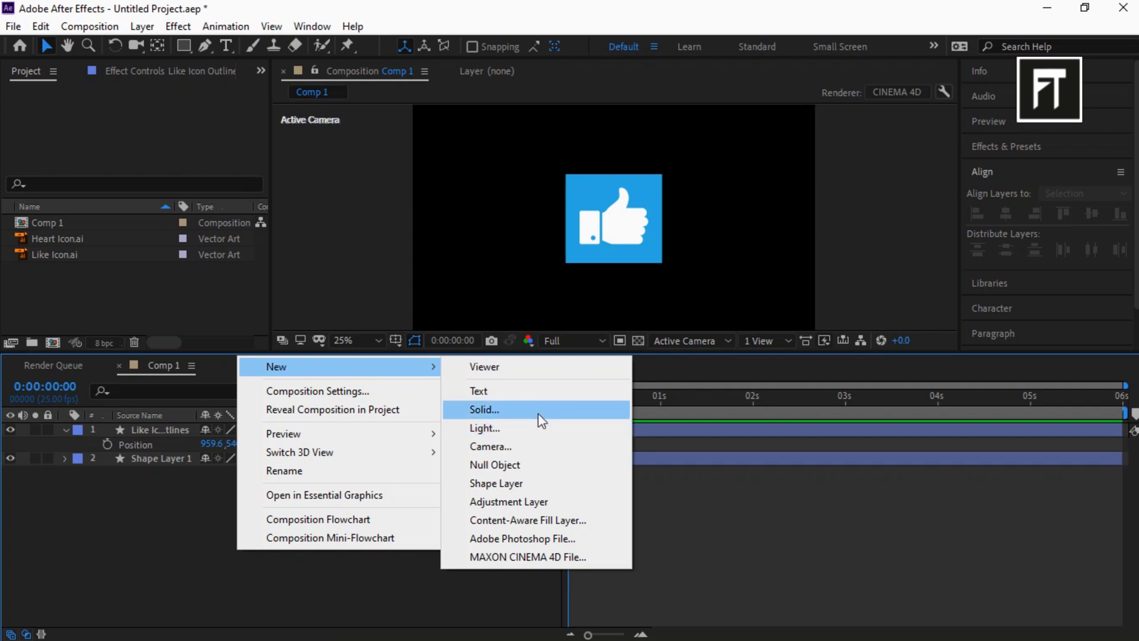
Add a Pale Royal Blue full-frame solid as background and a new camera.
click(484, 409)
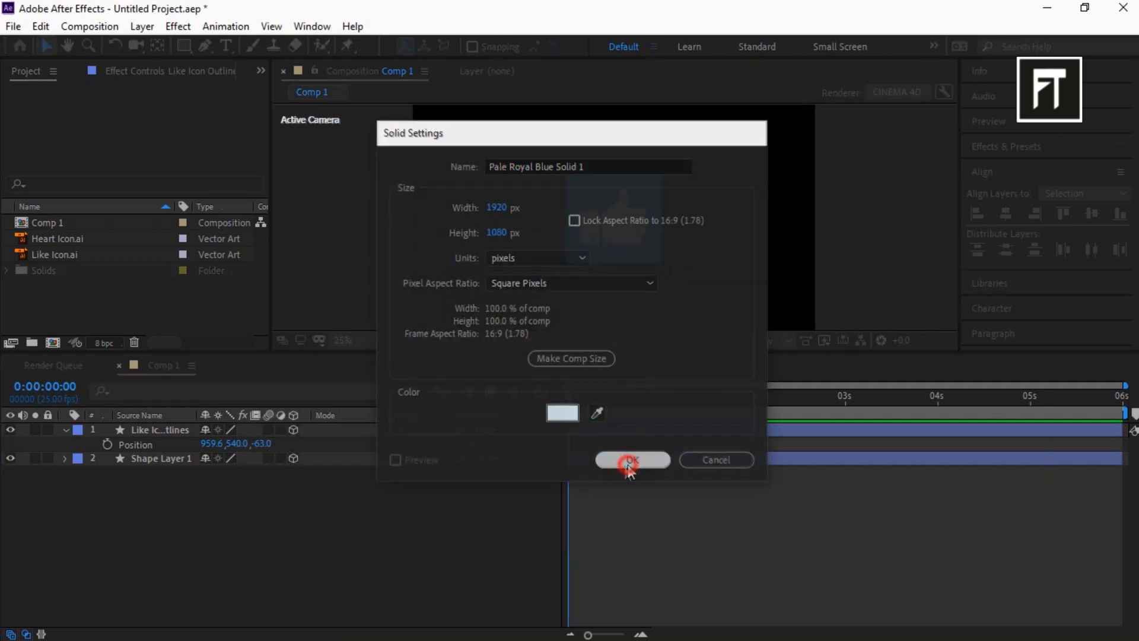
click(631, 459)
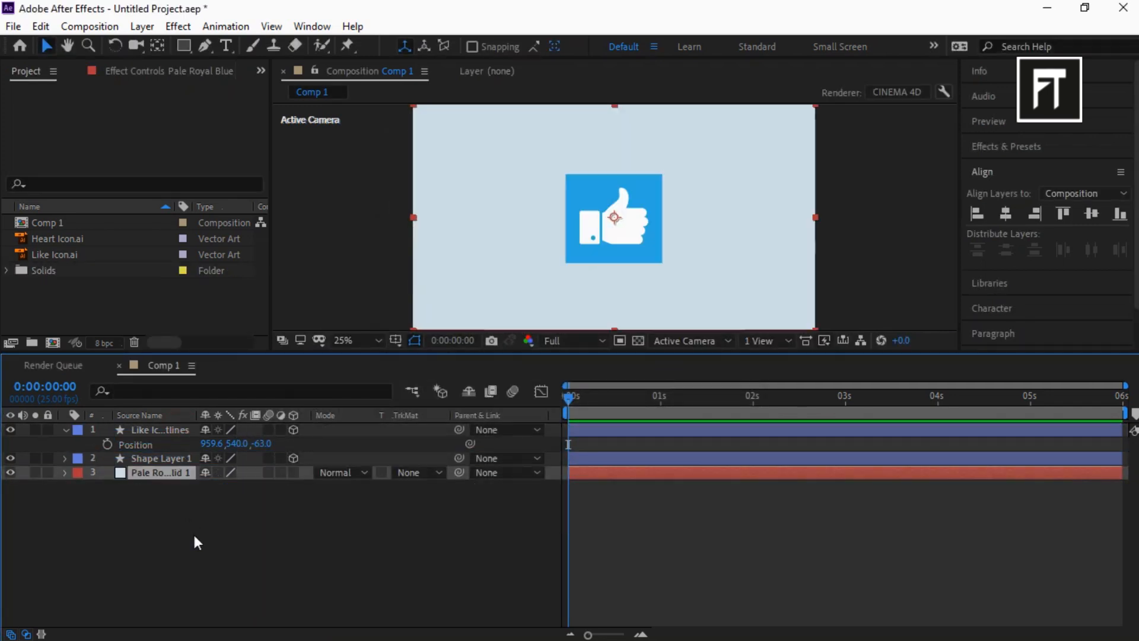
click(151, 548)
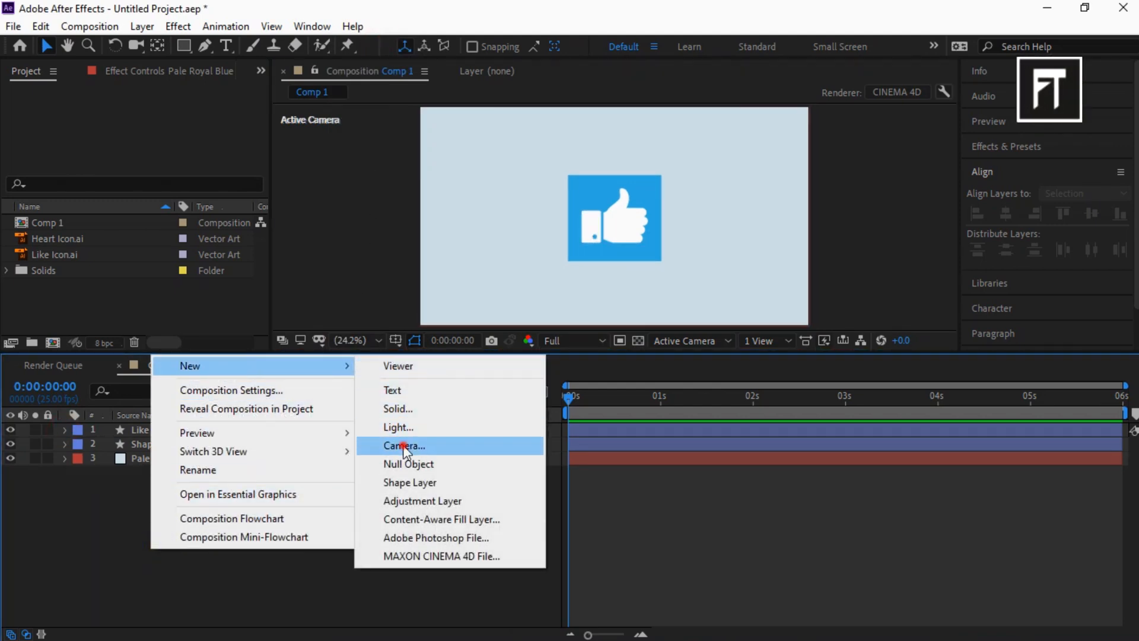
click(403, 445)
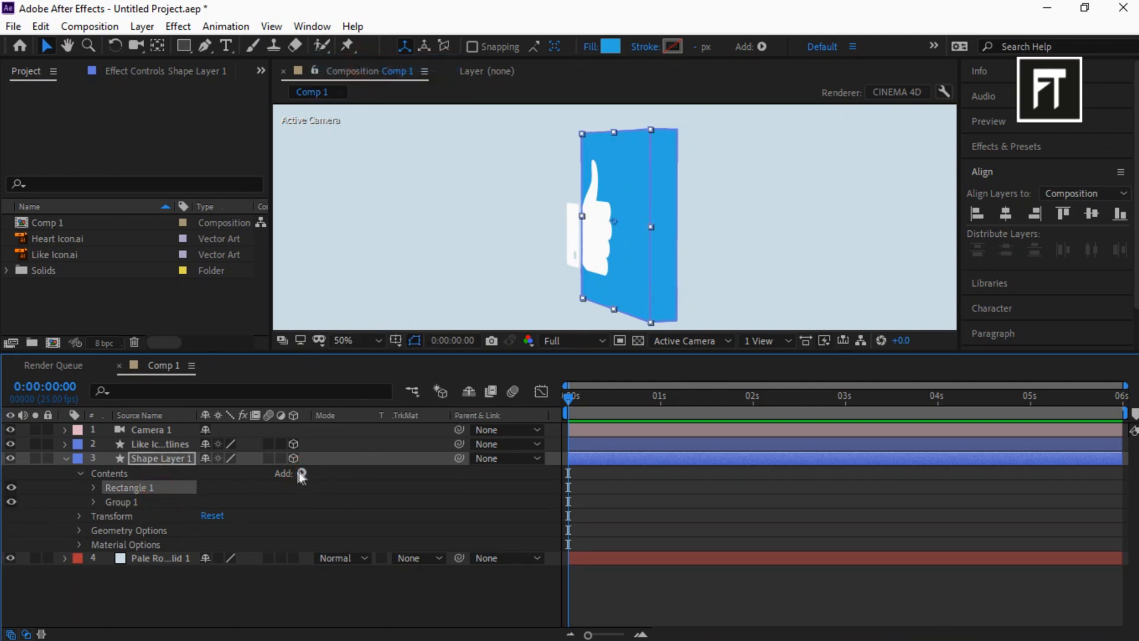
Add a Side Color to the card set to dark blue, then reveal the icon layer's properties.
click(301, 473)
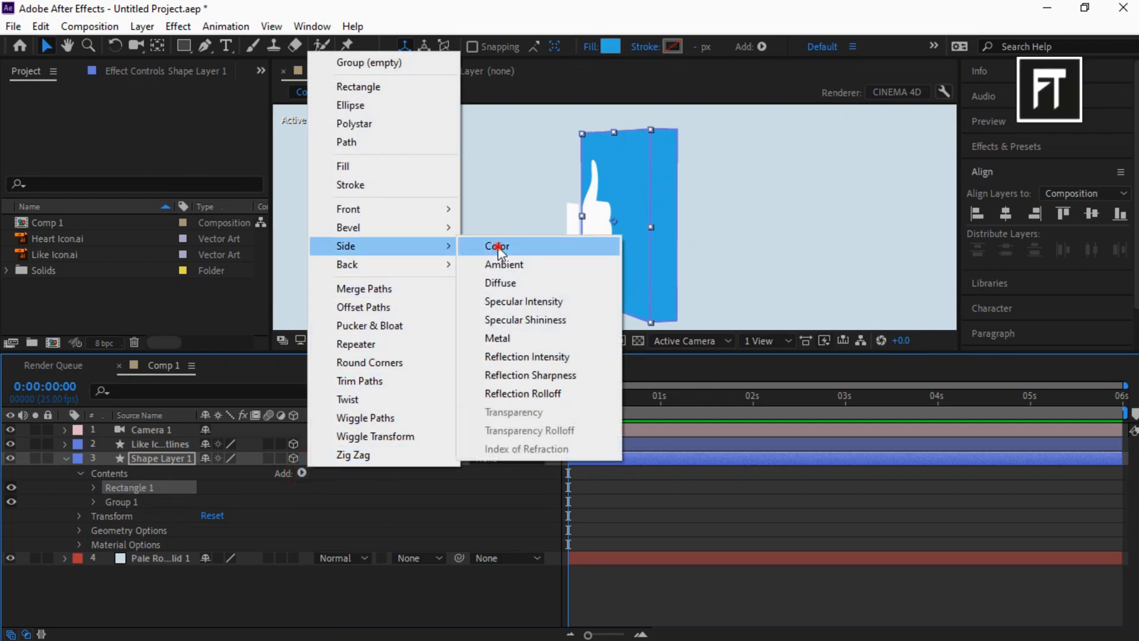
click(497, 245)
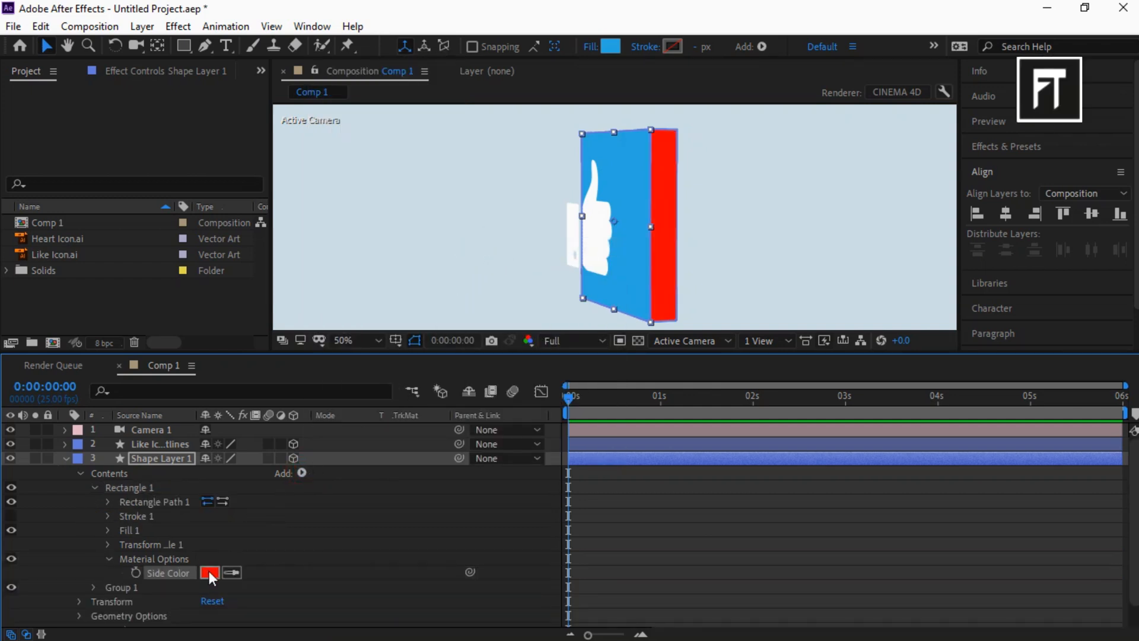
click(210, 572)
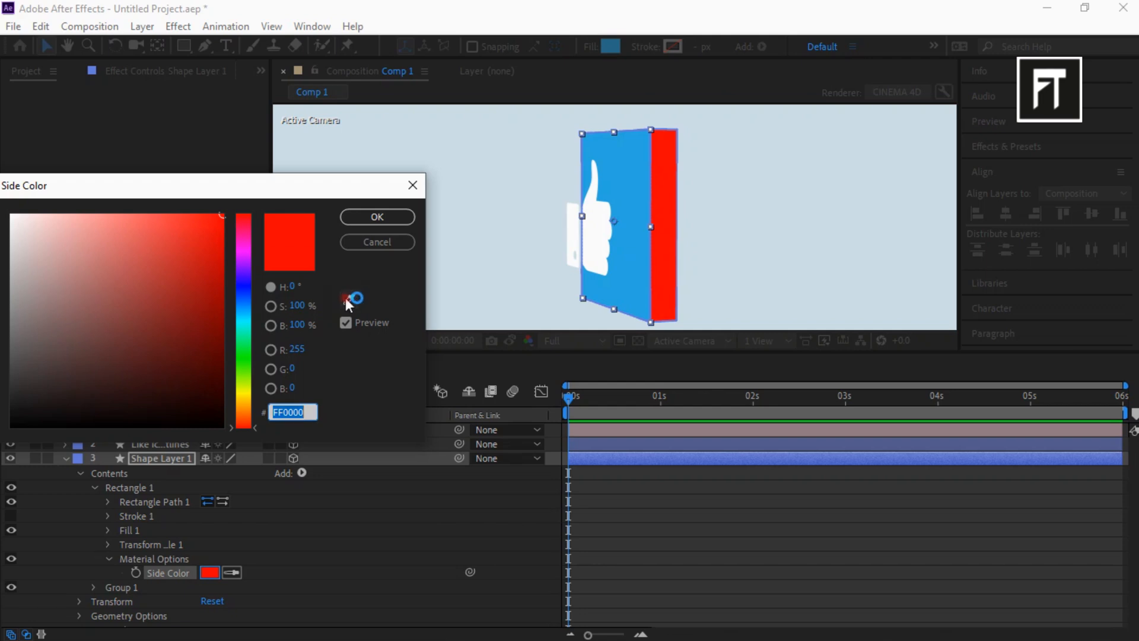
click(242, 327)
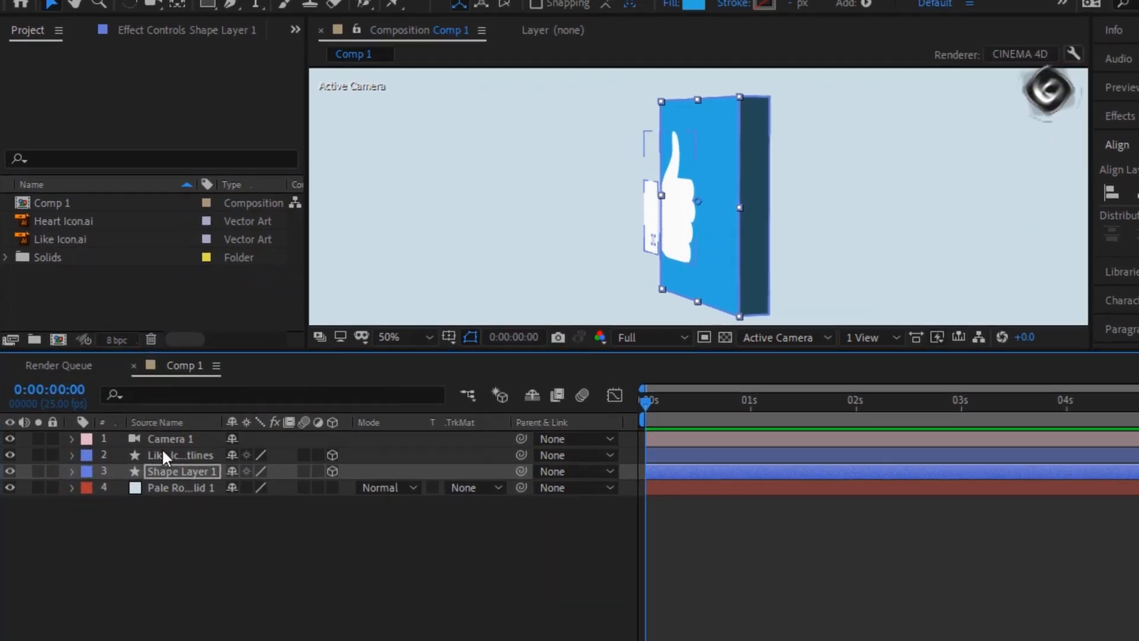
click(179, 454)
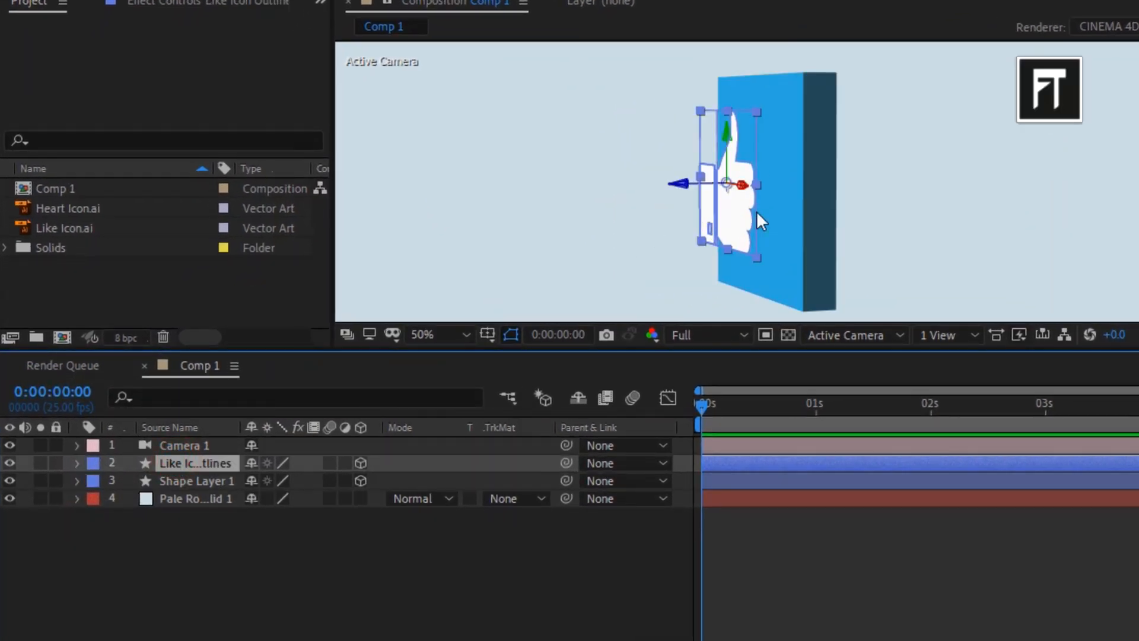
click(77, 463)
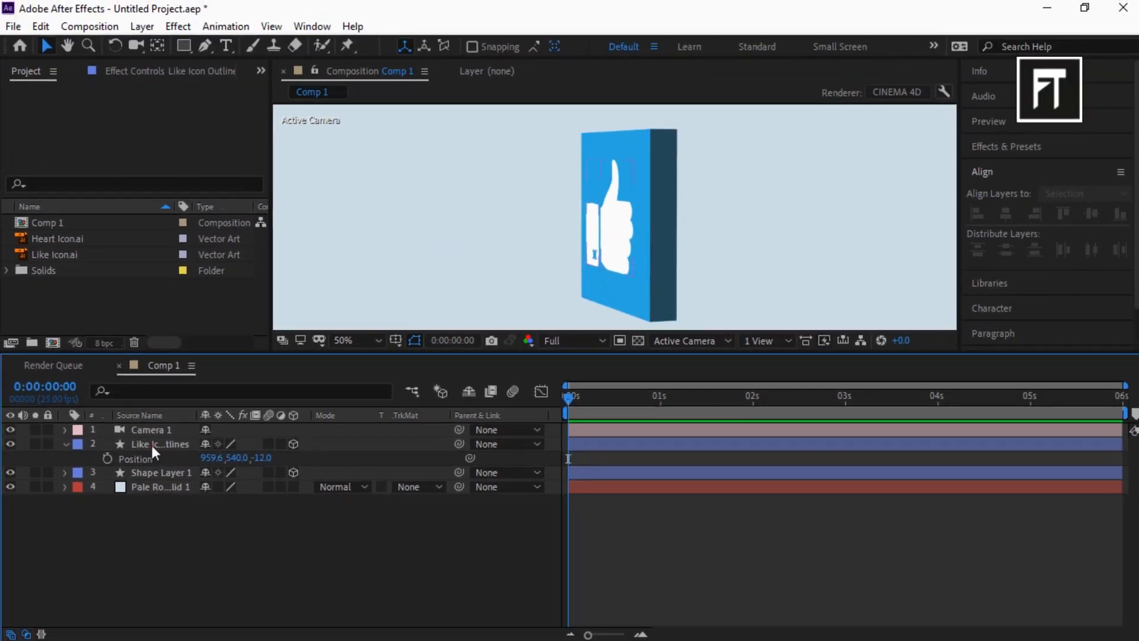
Add a dark Side Color to the icon's first group and place it at Z -20.
click(64, 444)
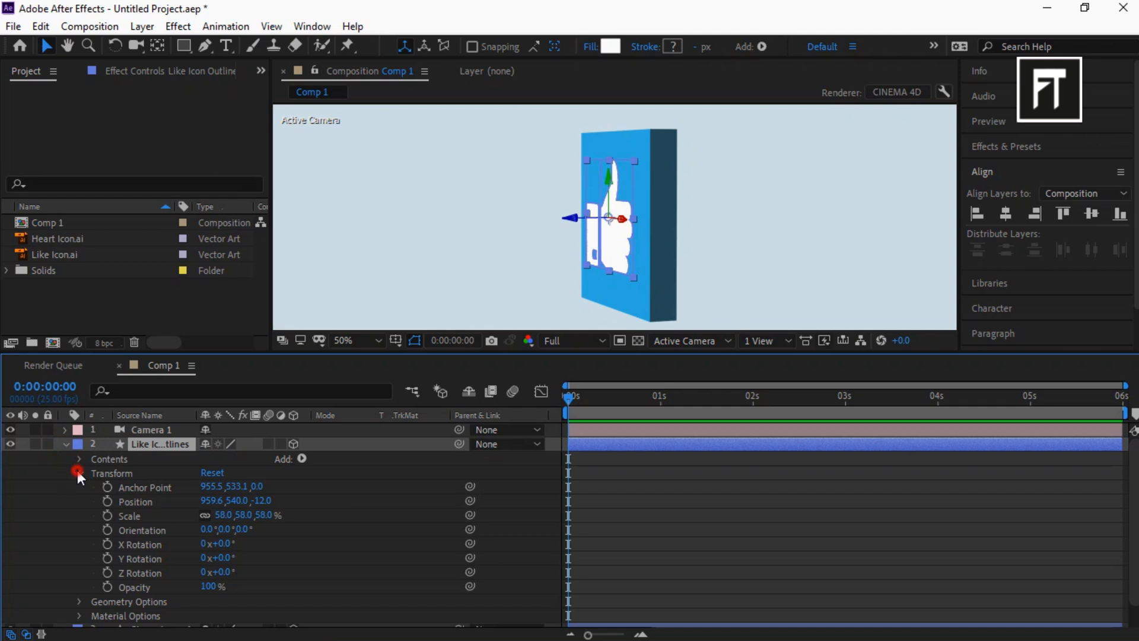
click(301, 458)
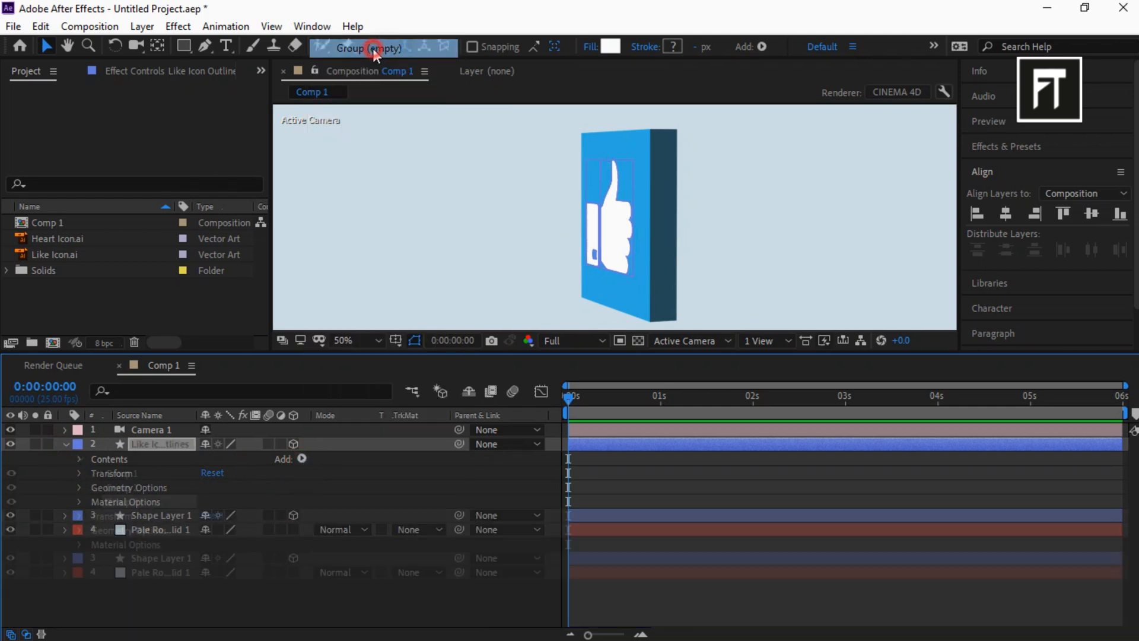
click(80, 458)
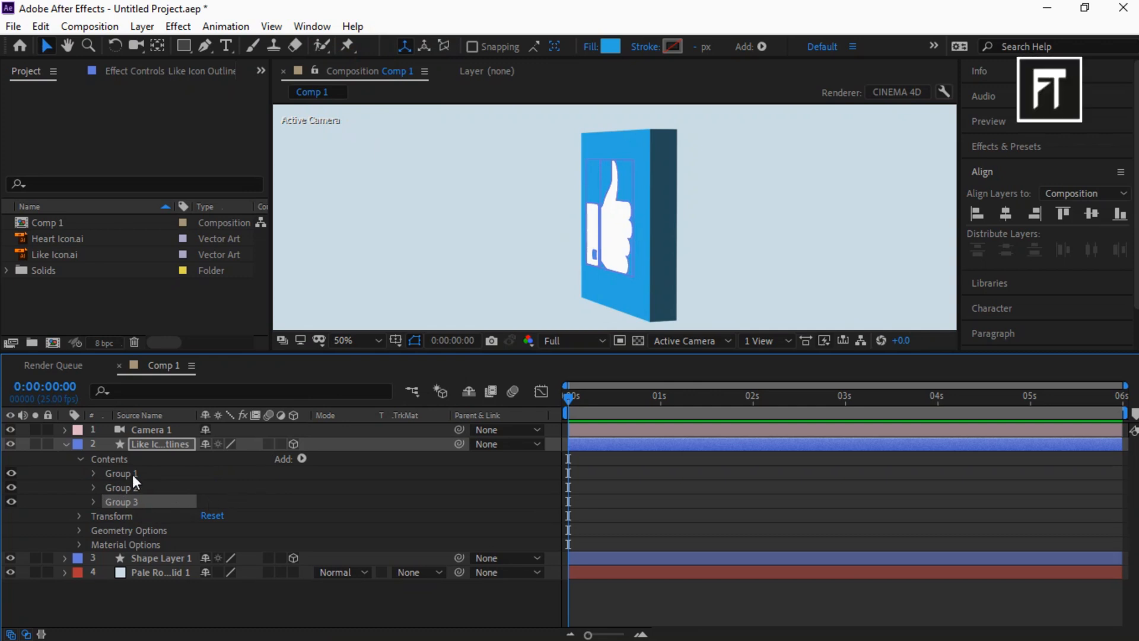
click(119, 474)
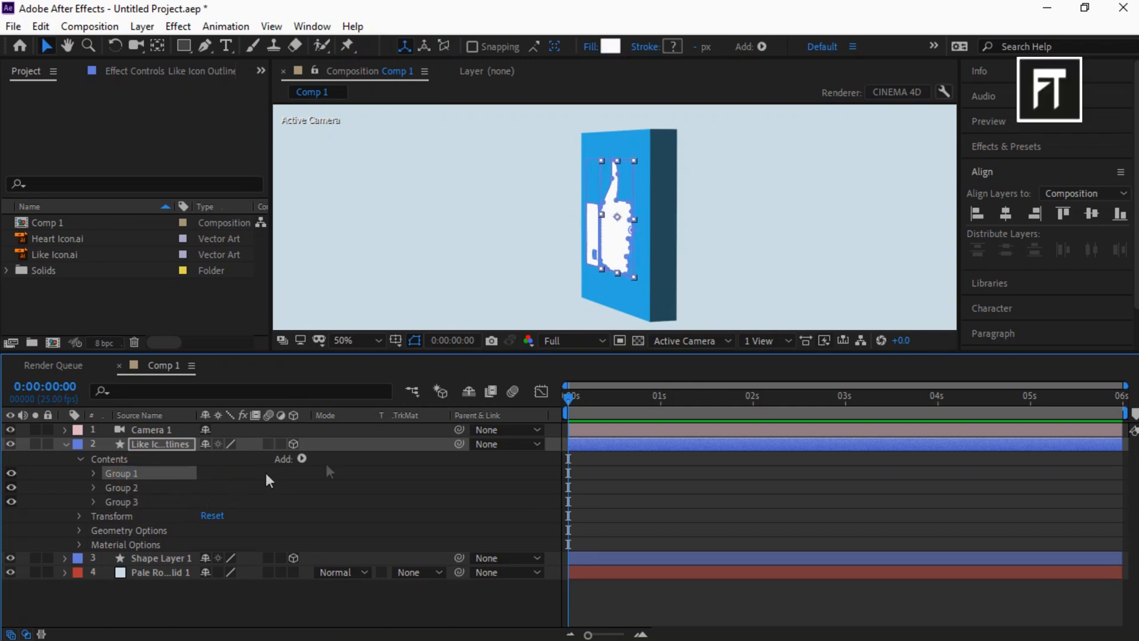
click(303, 458)
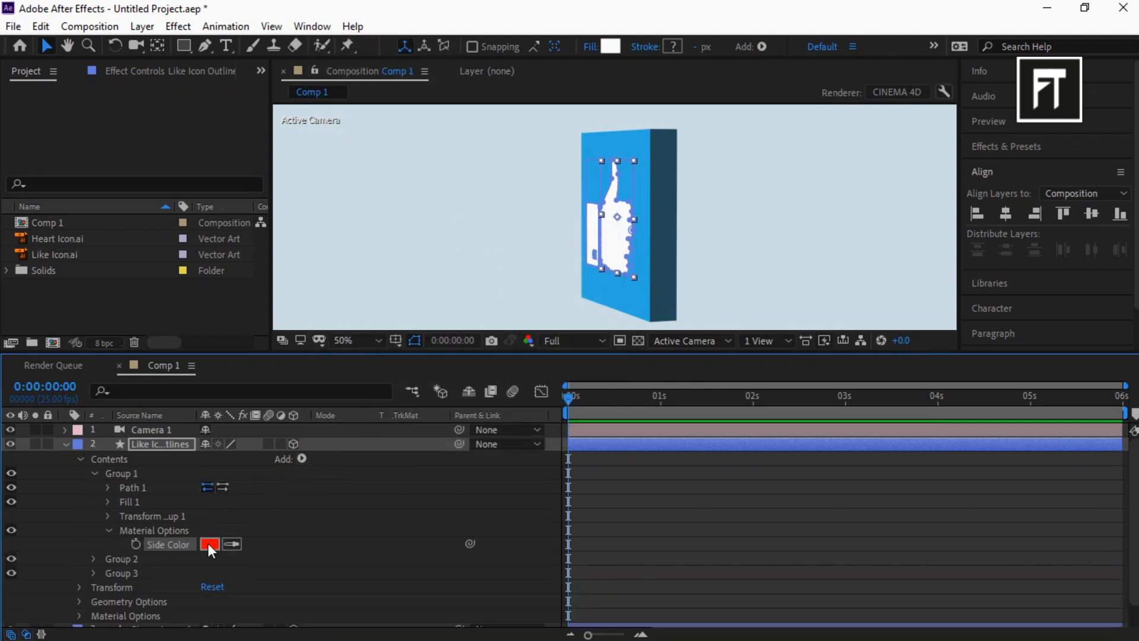
click(210, 543)
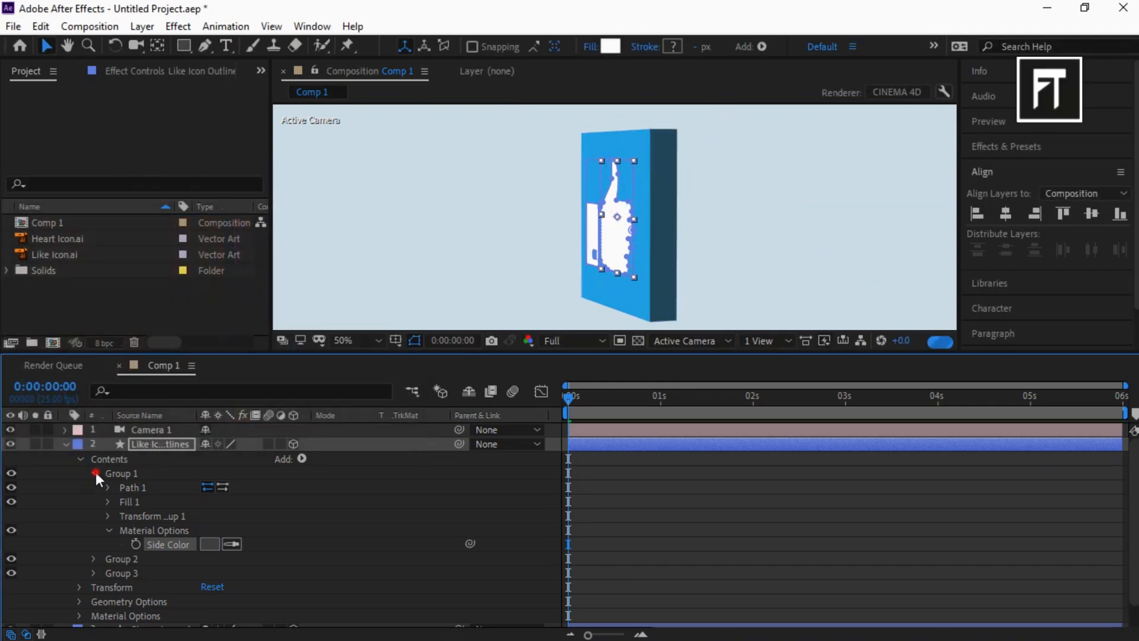
click(82, 474)
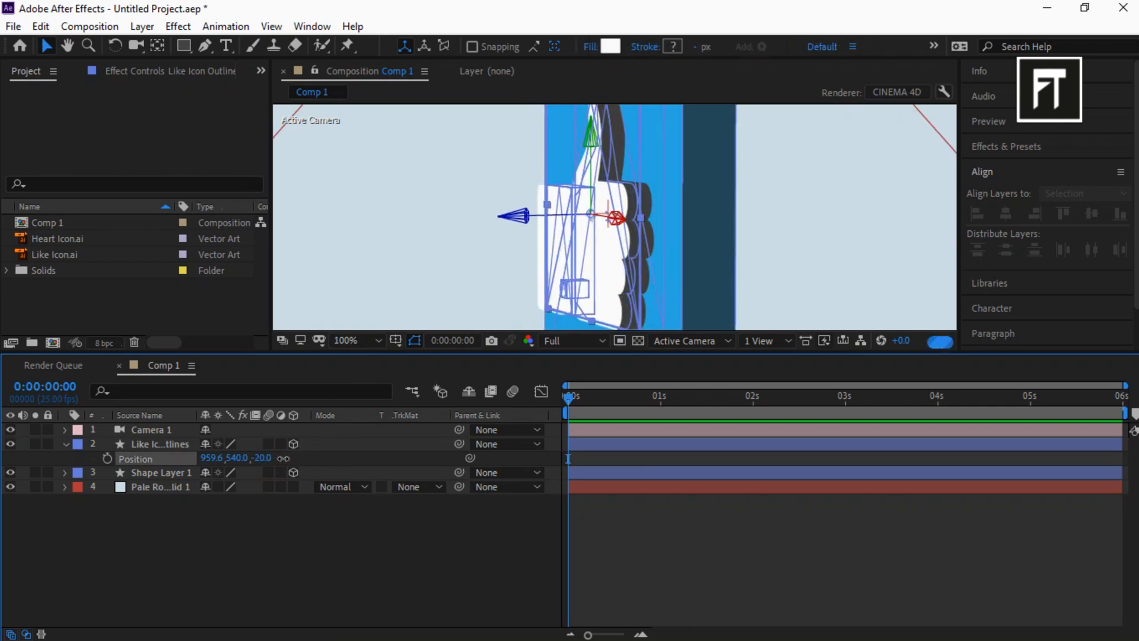
View the comp at 50% and parent the Like Icon layer to Shape Layer 1.
click(160, 444)
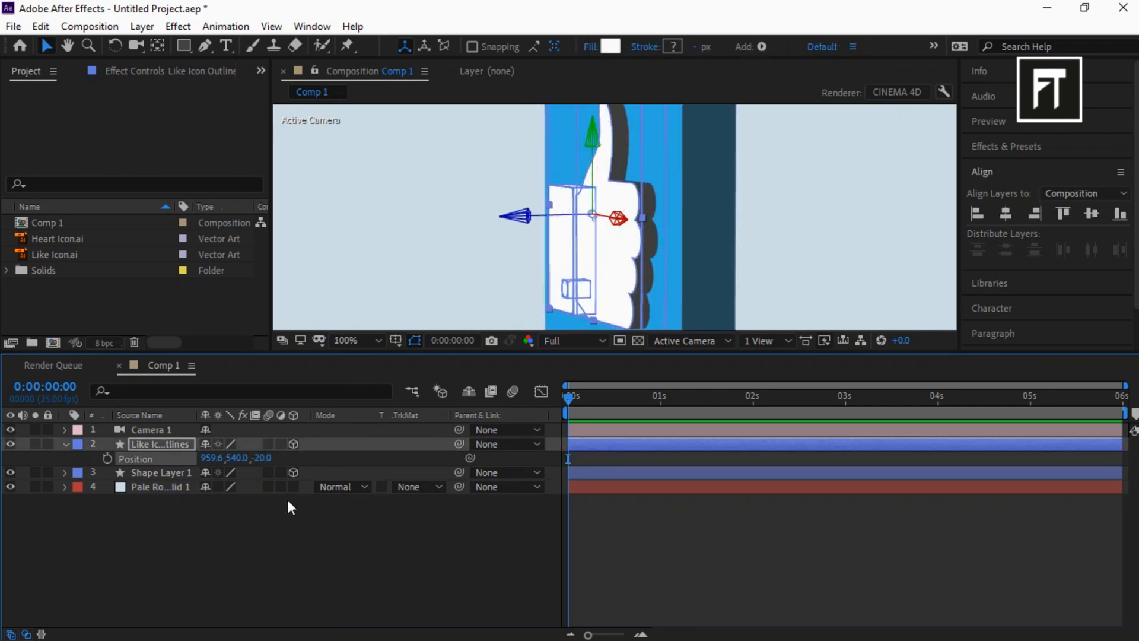
click(360, 340)
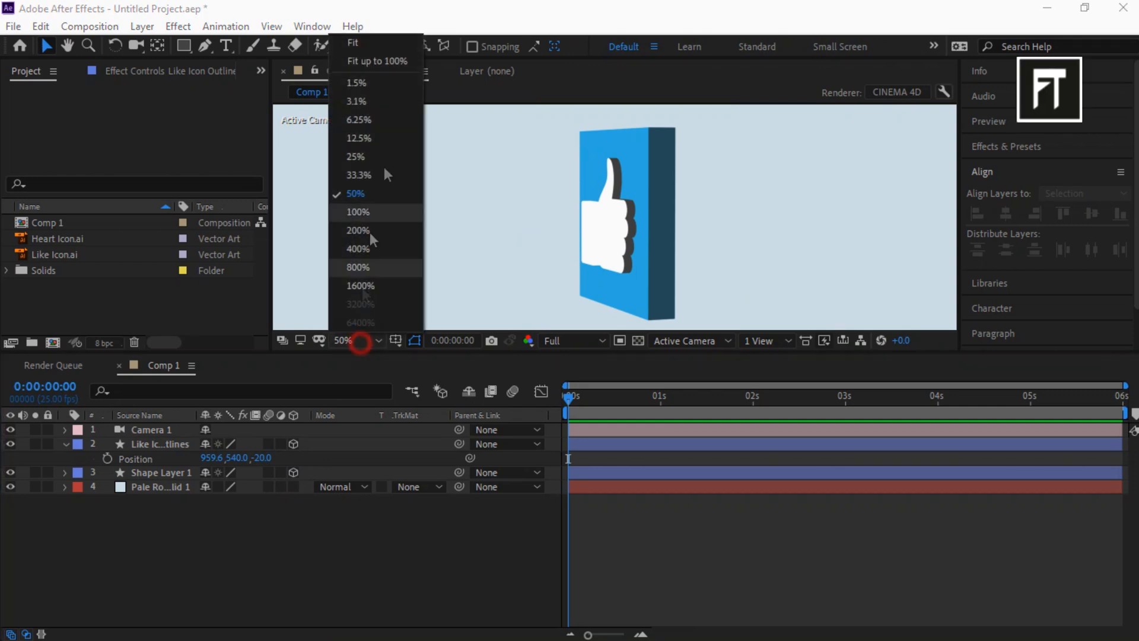
click(354, 42)
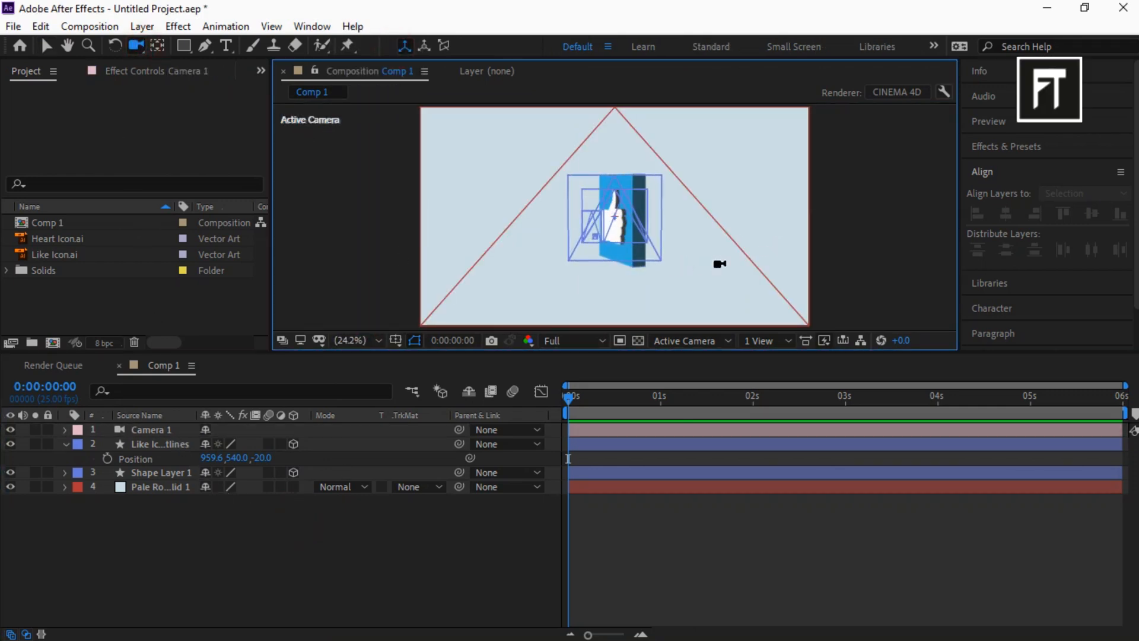
click(64, 444)
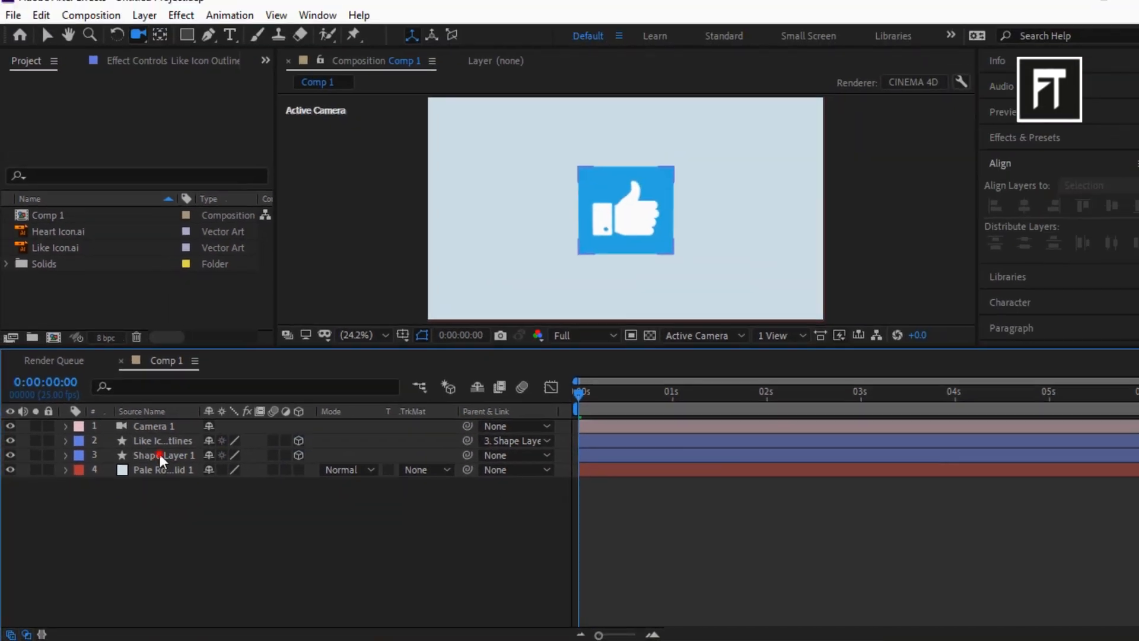
Keyframe the card's Y Rotation at 0s, 1s and 1:15 for a full spin.
click(164, 458)
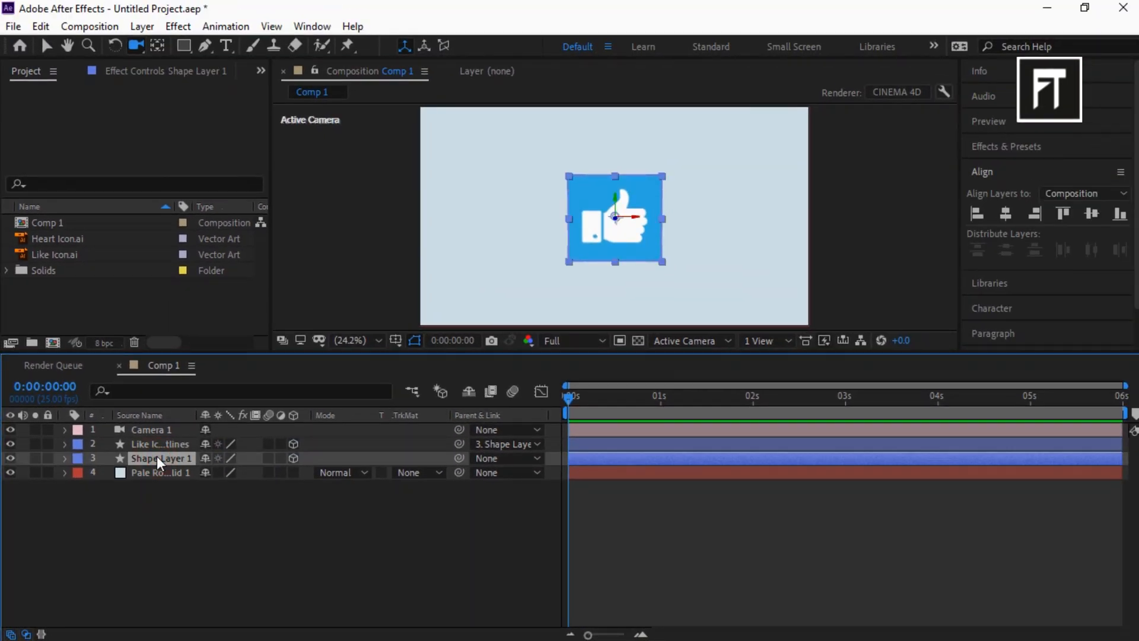
click(64, 458)
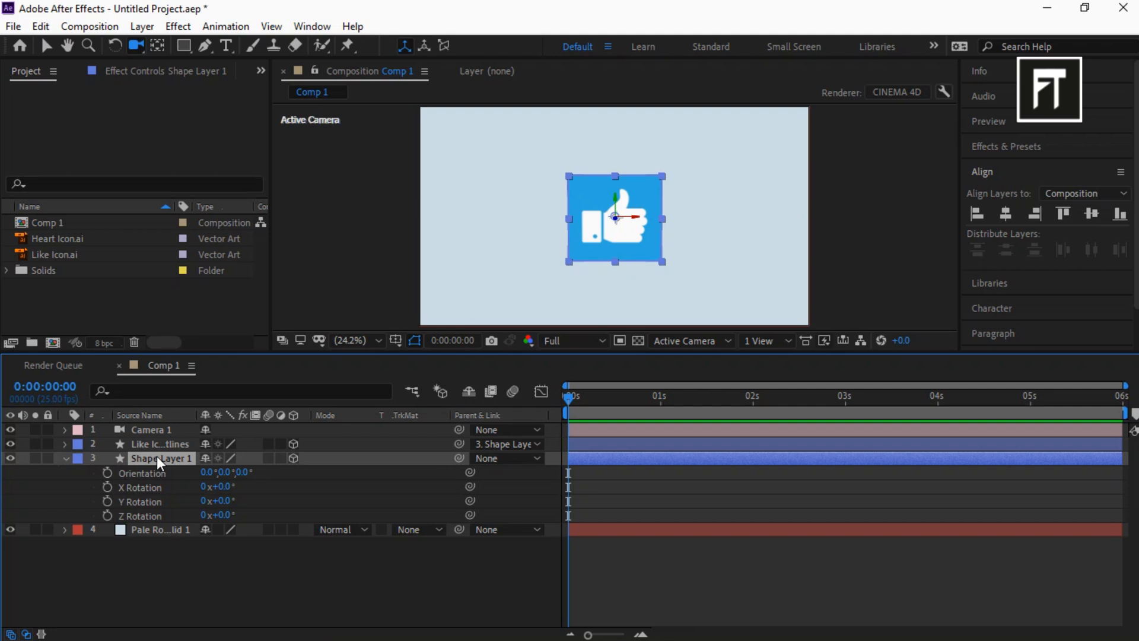
click(108, 501)
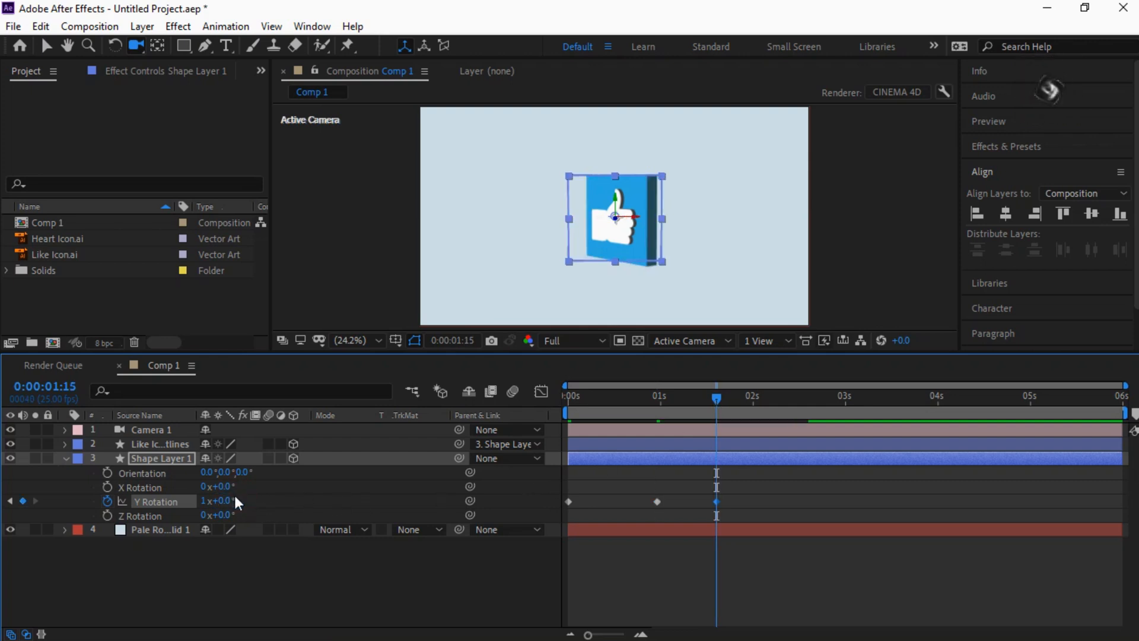
click(716, 399)
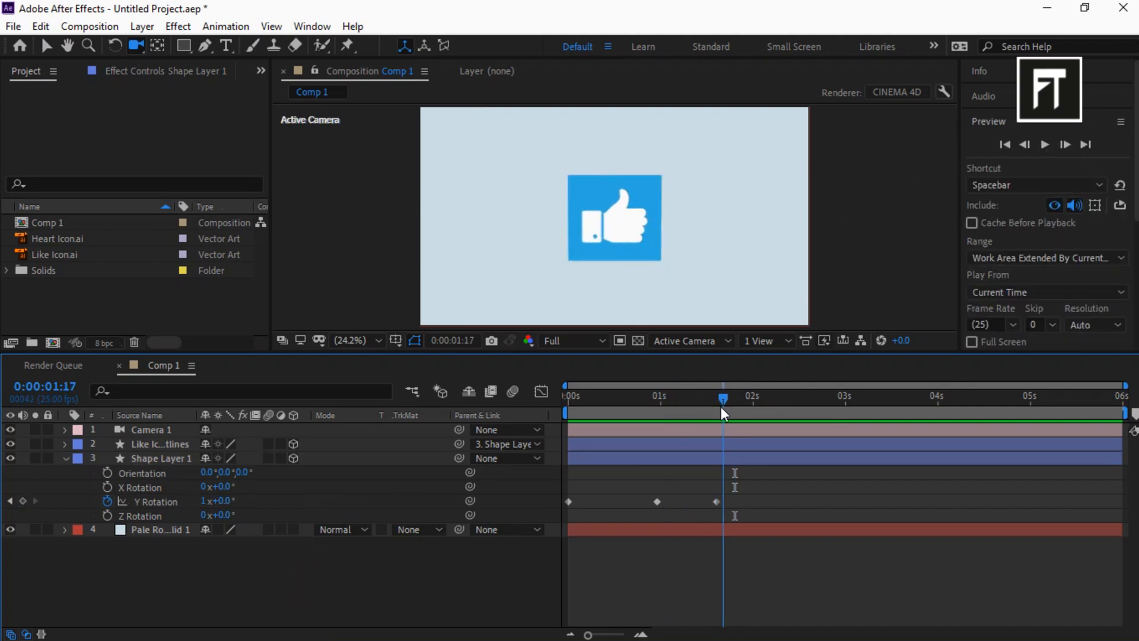
Apply Easy Ease to the card's Y Rotation keyframes.
right_click(568, 502)
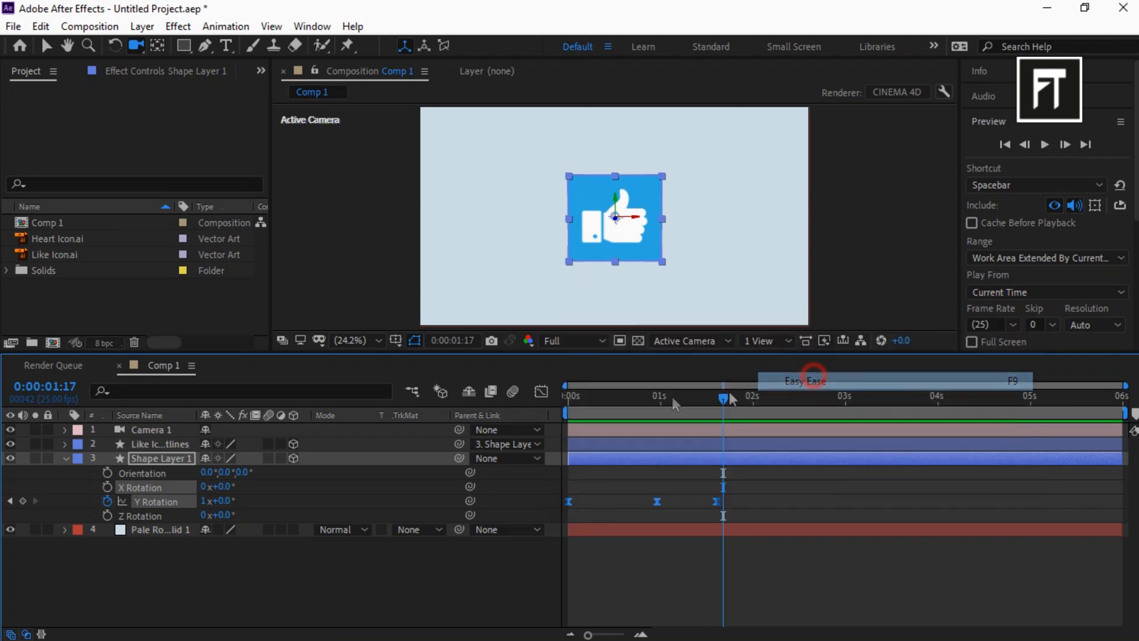
click(541, 391)
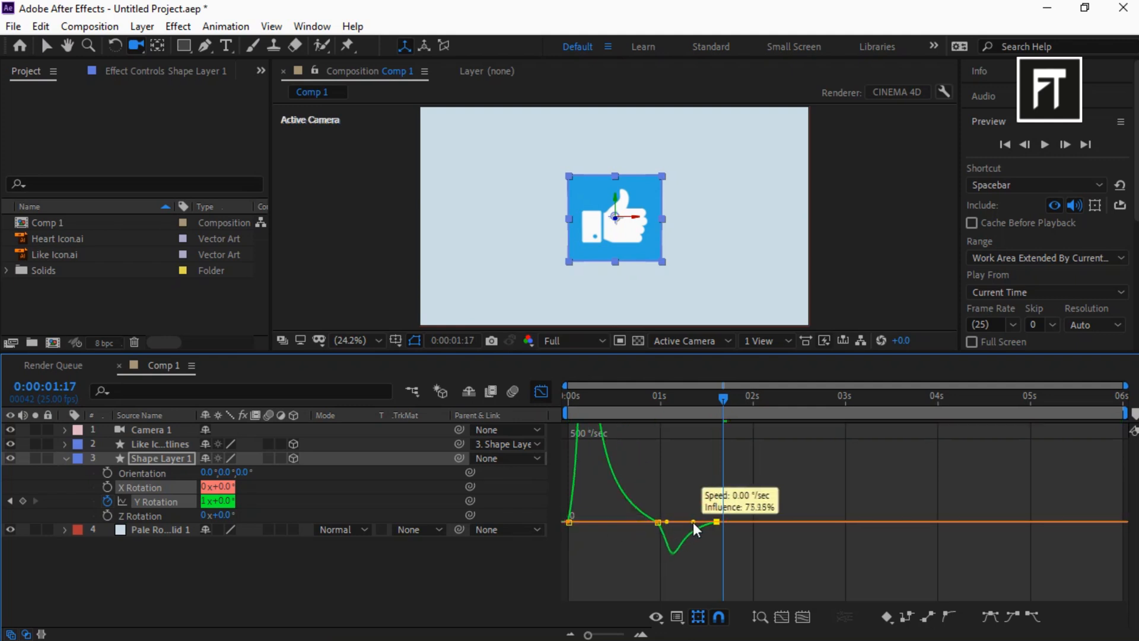
Preview the spin from the start at Quarter resolution.
click(573, 341)
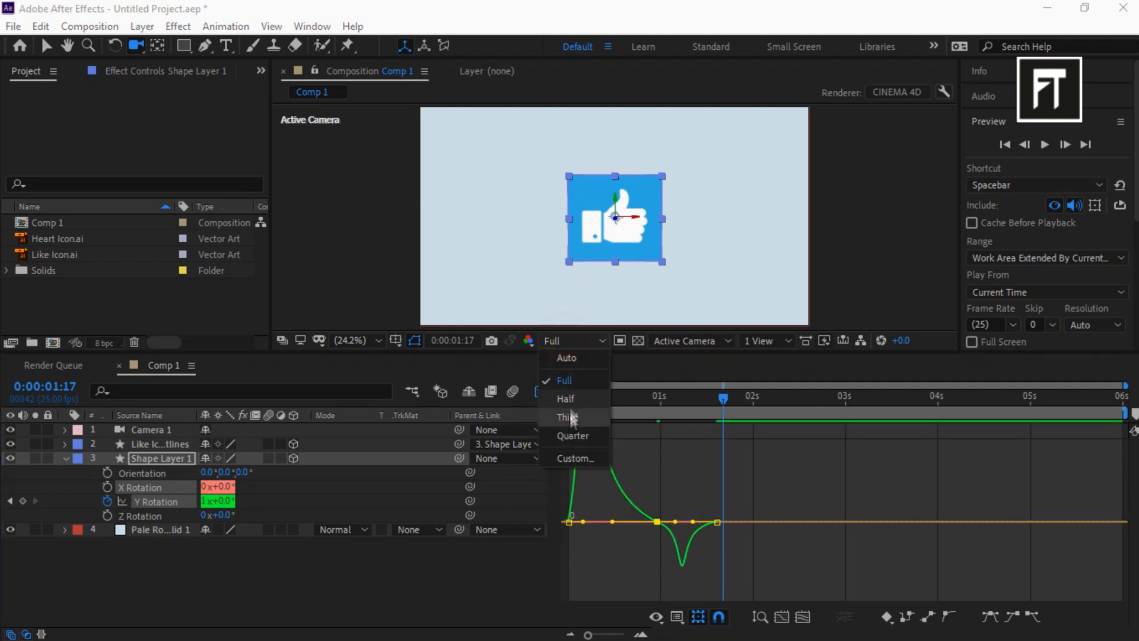
click(572, 436)
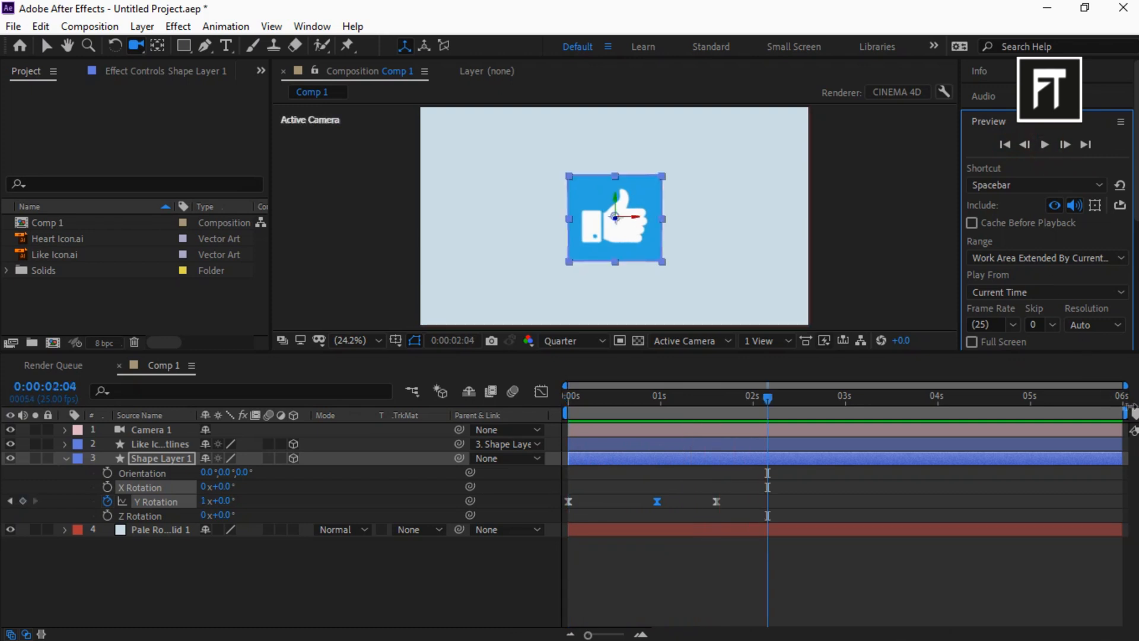
click(1005, 143)
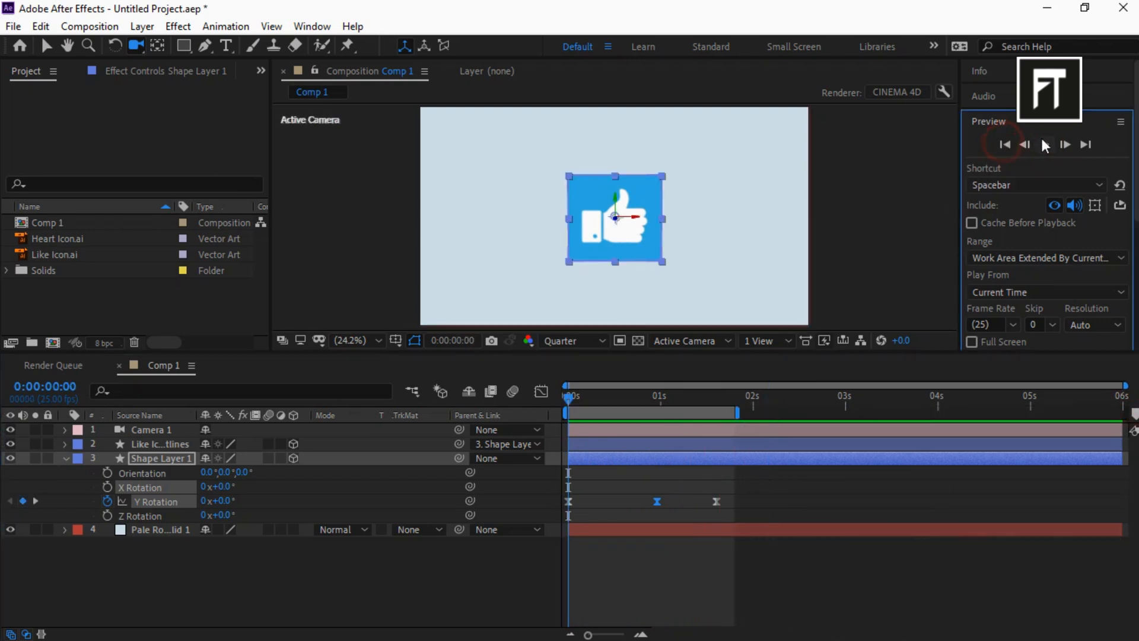
click(1046, 144)
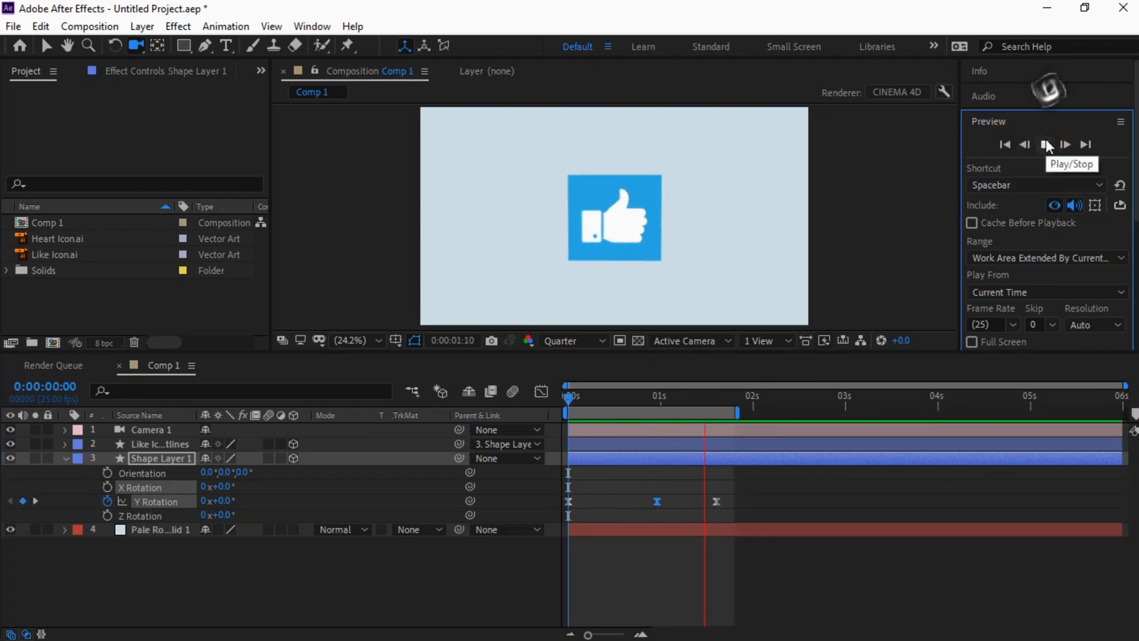
click(1047, 143)
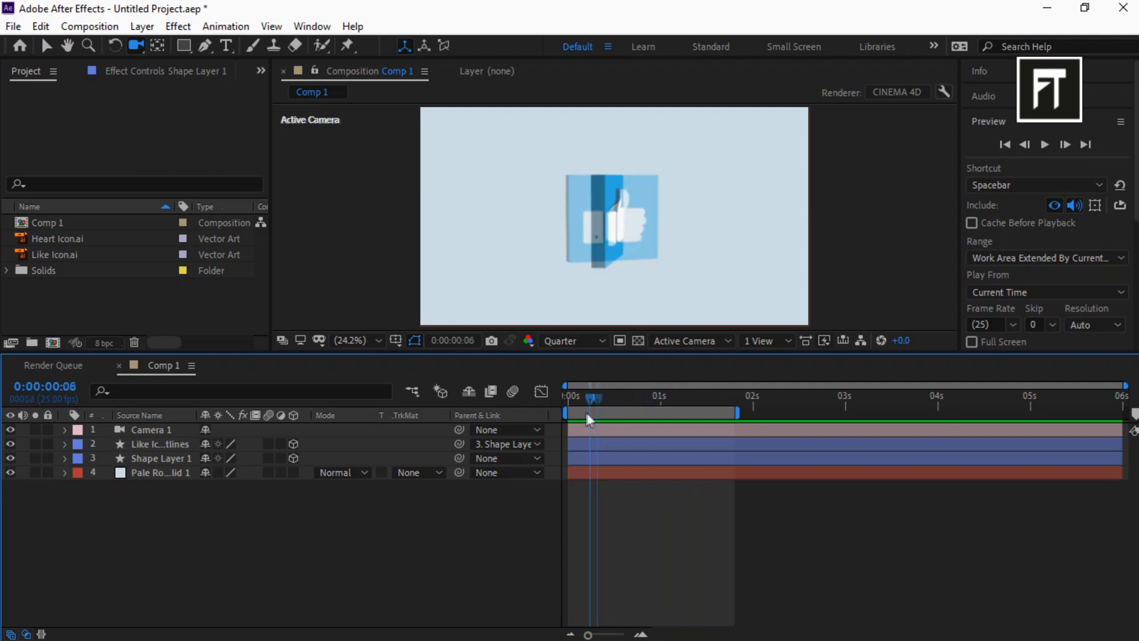
Pre-compose the card and icon layers and duplicate the pre-comp.
right_click(153, 443)
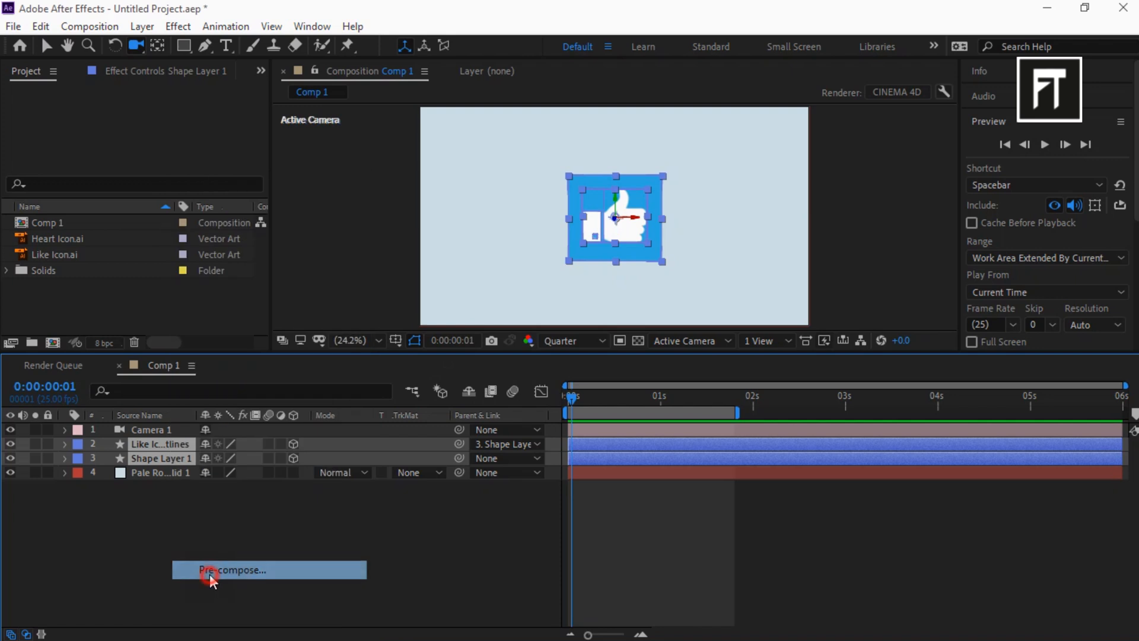
click(233, 569)
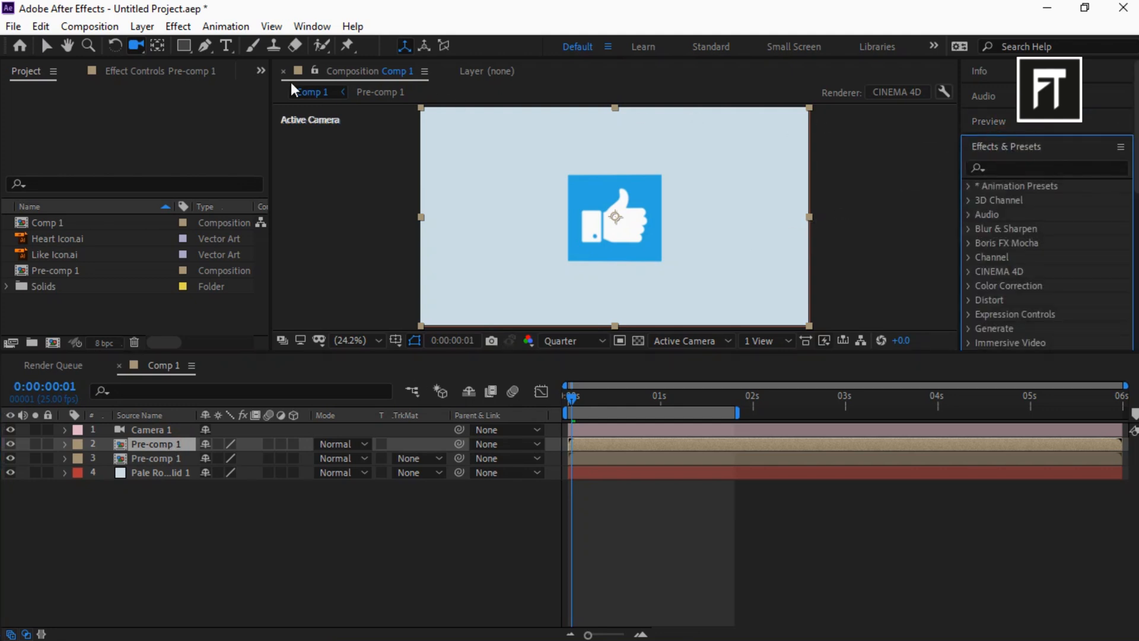
click(157, 458)
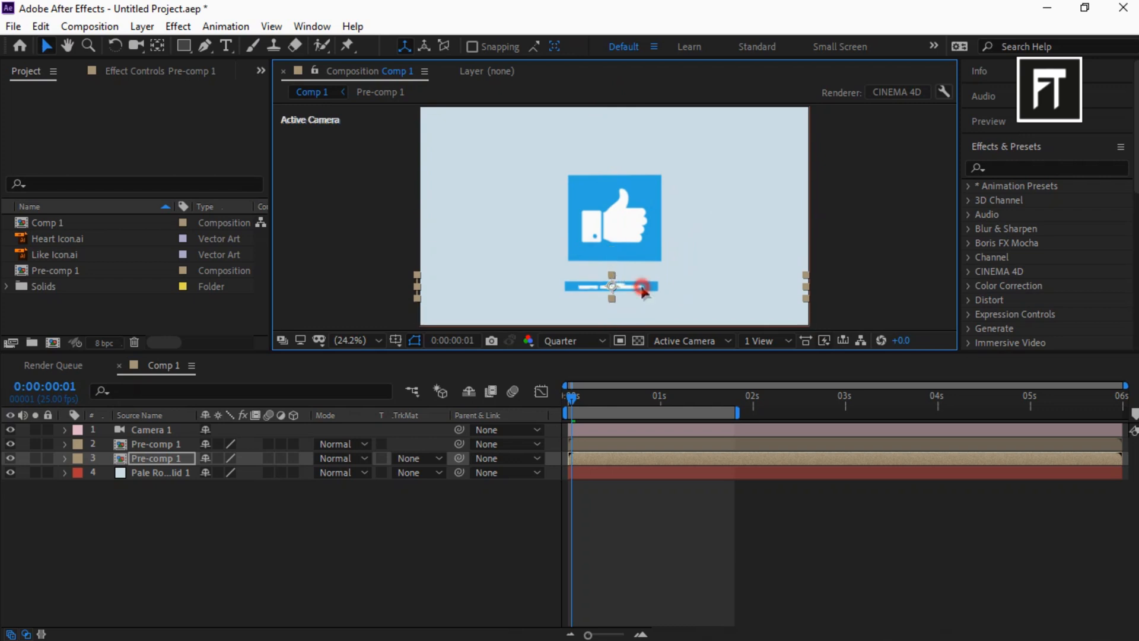
Squash the copy into a thin strip and centre it horizontally beneath the card.
click(989, 121)
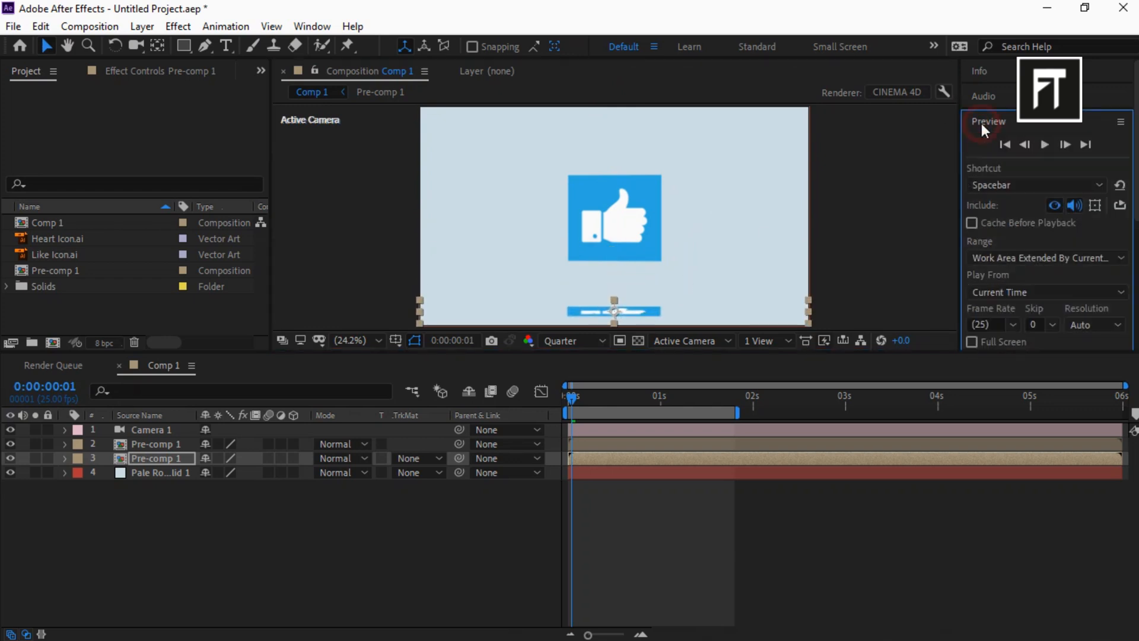
click(988, 121)
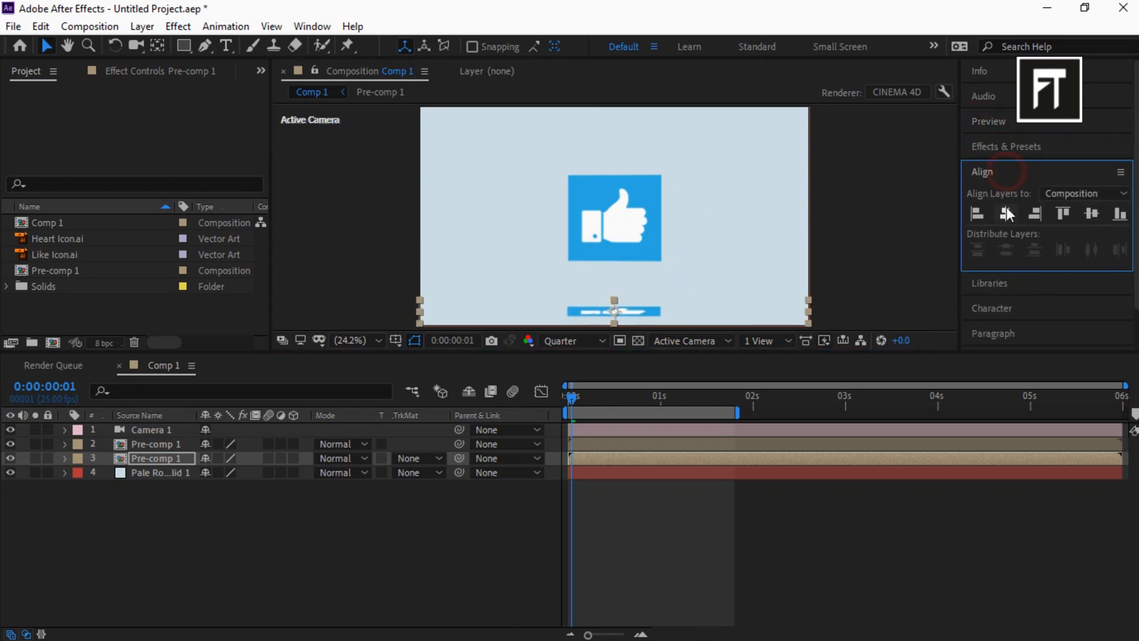
click(1007, 146)
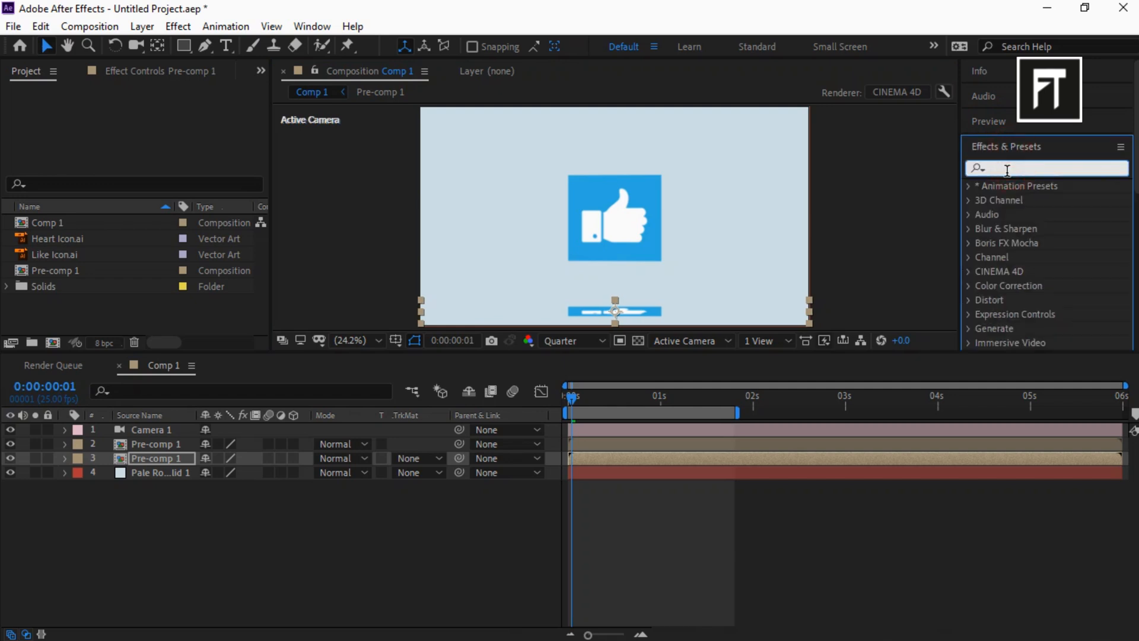
Apply Fast Box Blur (radius 165) to the flattened copy via the Effects & Presets search.
text(fasr)
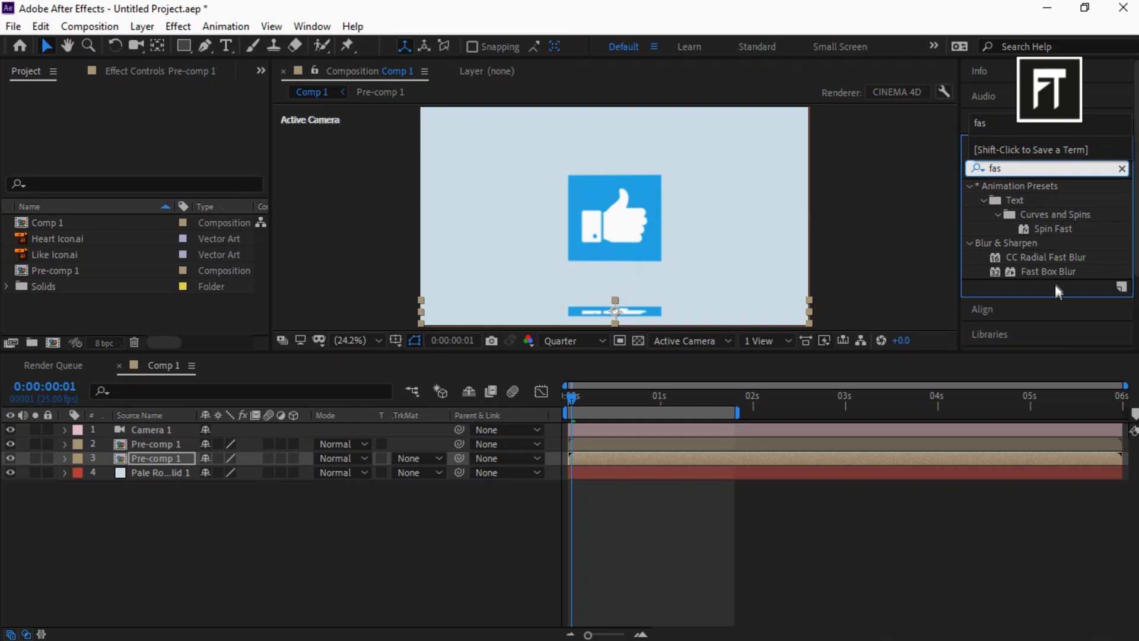
double_click(1049, 271)
text(fill)
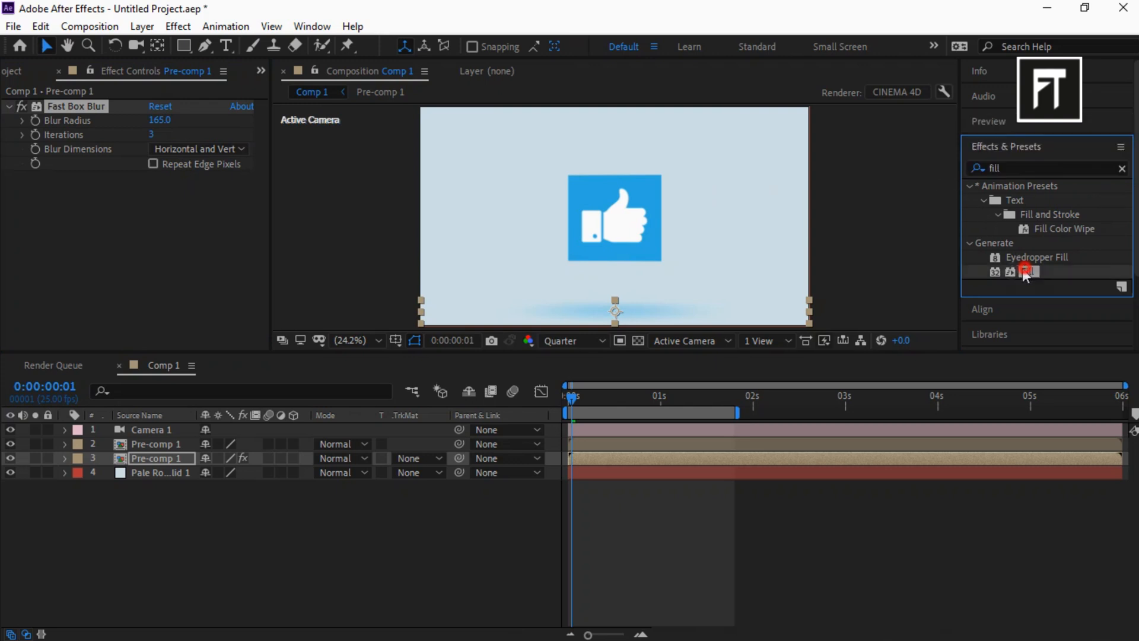
Add a black Fill to make the blurred strip a shadow, and restore Full preview resolution.
double_click(1025, 271)
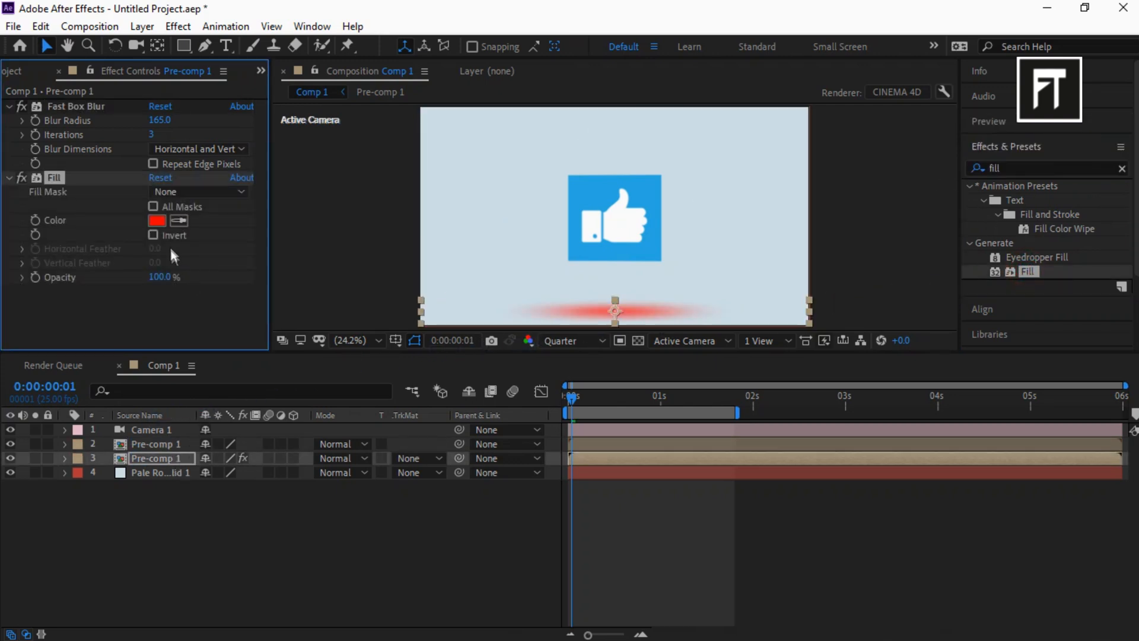
click(156, 221)
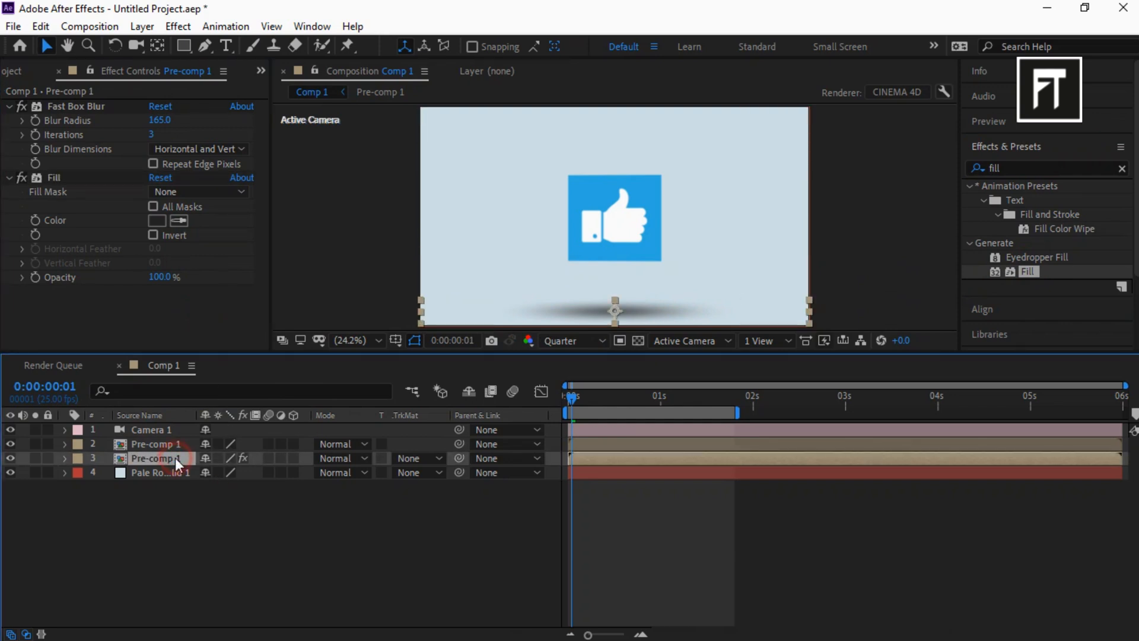
click(64, 458)
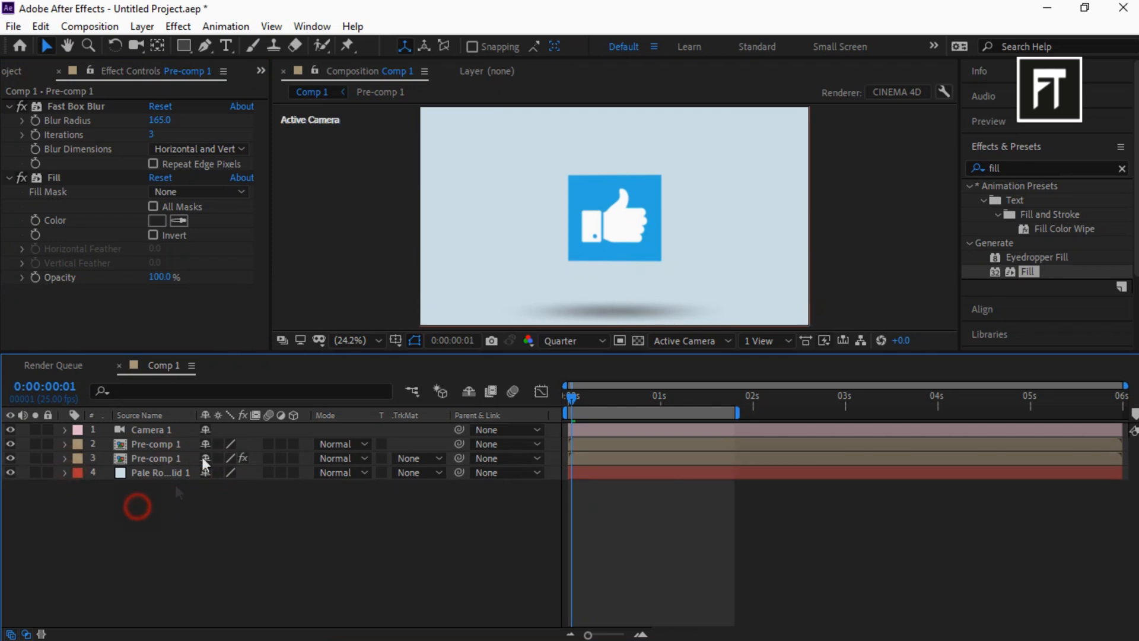
click(153, 458)
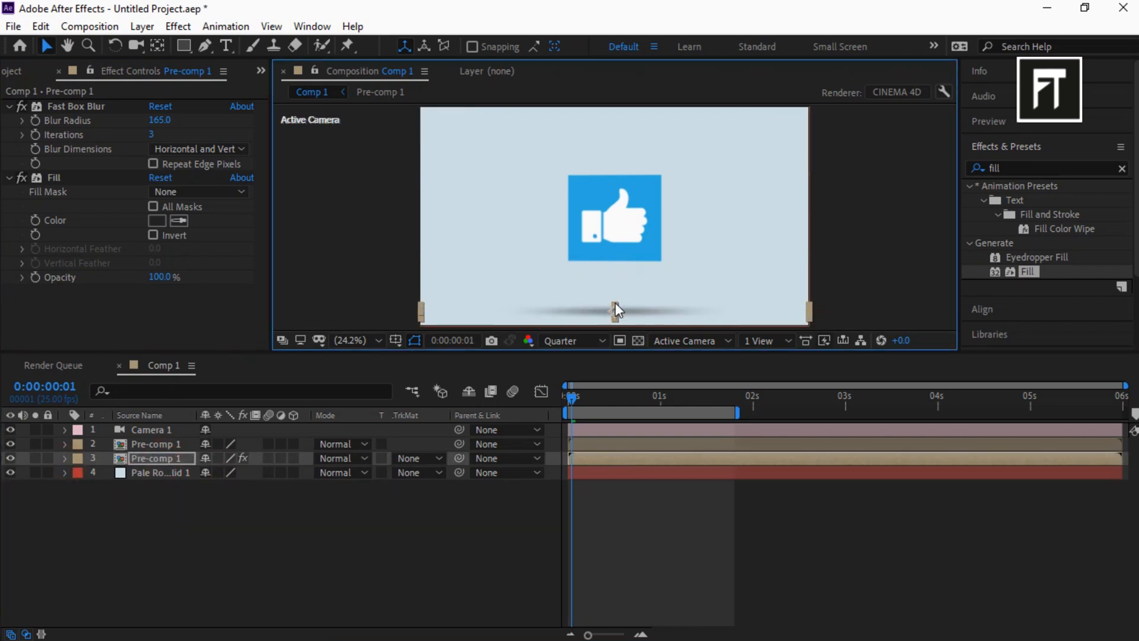
click(571, 341)
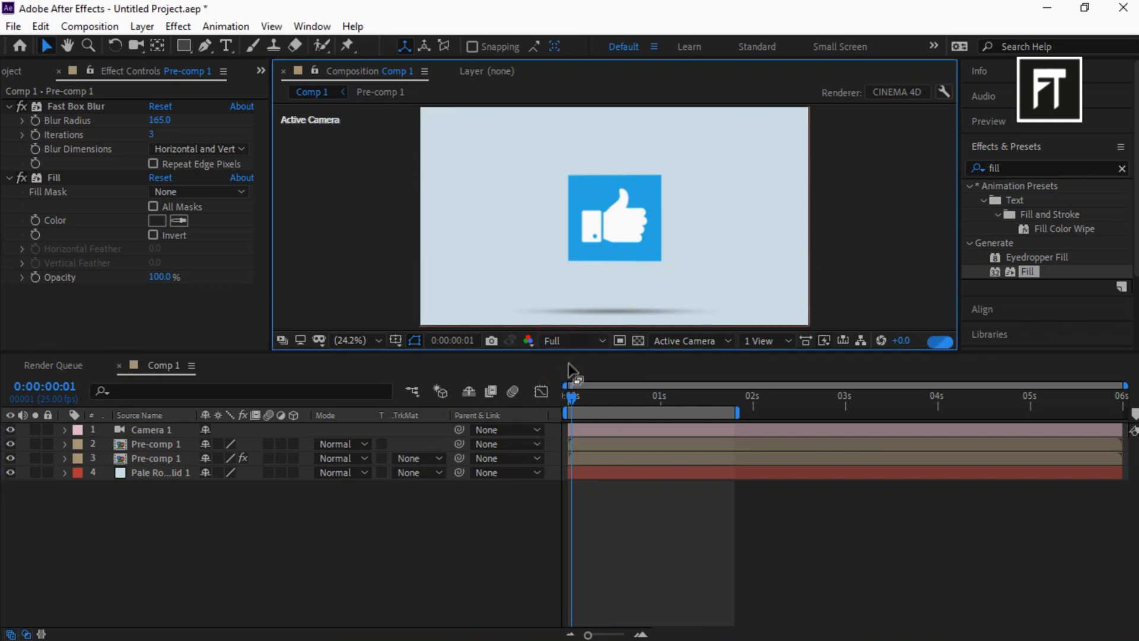